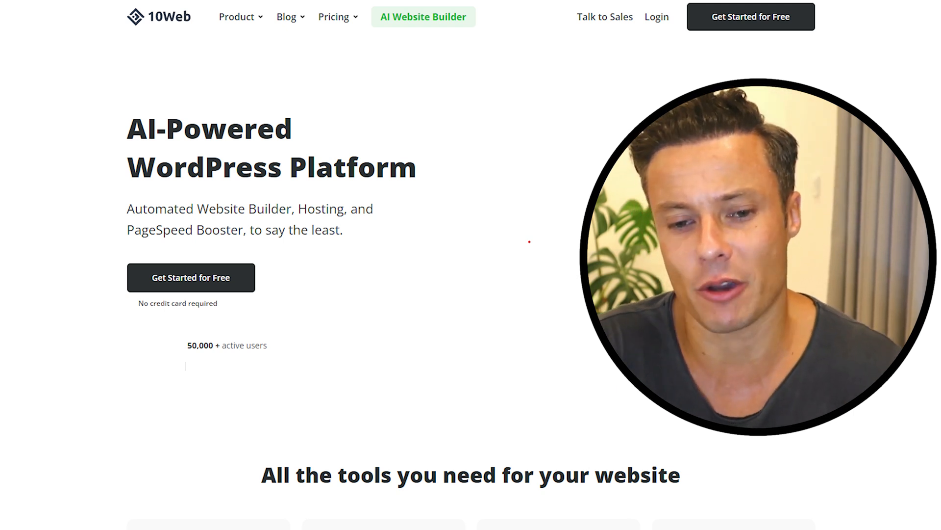
- Browse down the 10Web homepage toward the AI Website Builder section
{"action": "scroll", "scroll_direction": "down", "scroll_amount": 3}
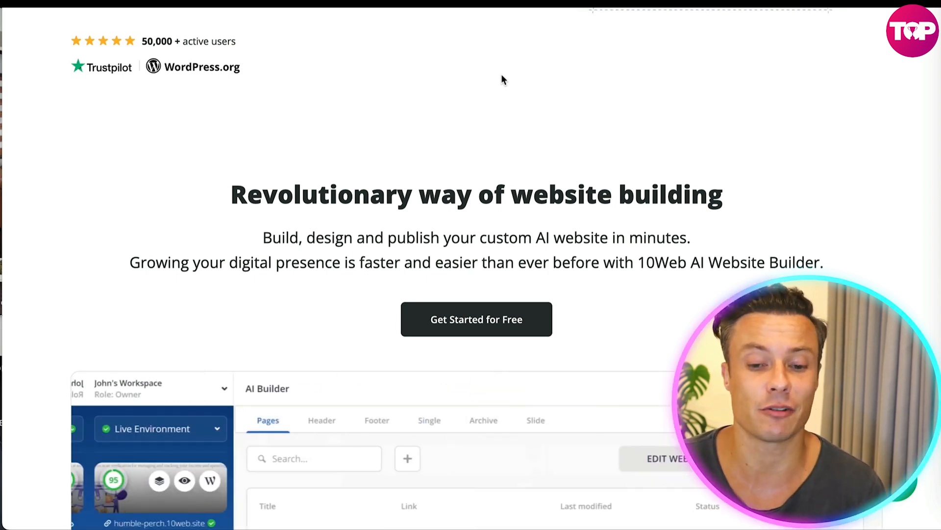
{"action": "scroll", "scroll_direction": "up", "scroll_amount": 3}
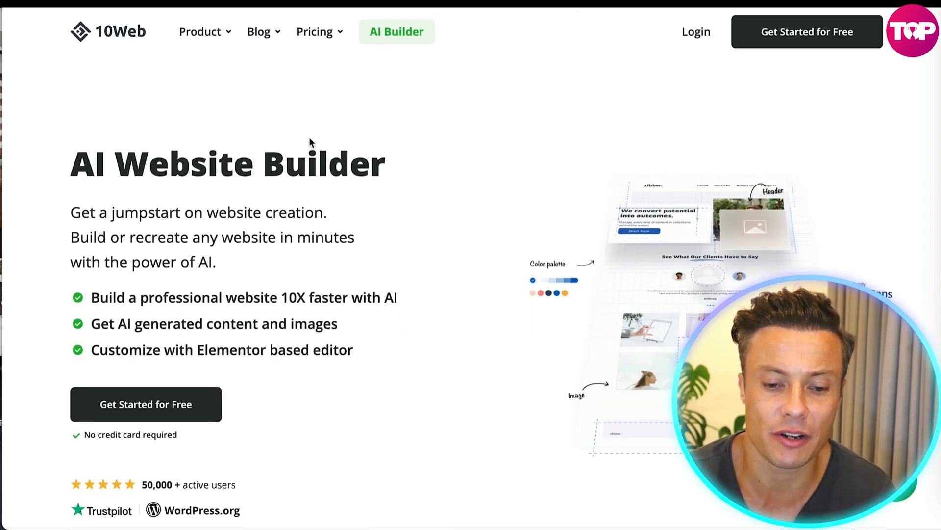
{"action": "mouse_move", "coordinate": [574, 168]}
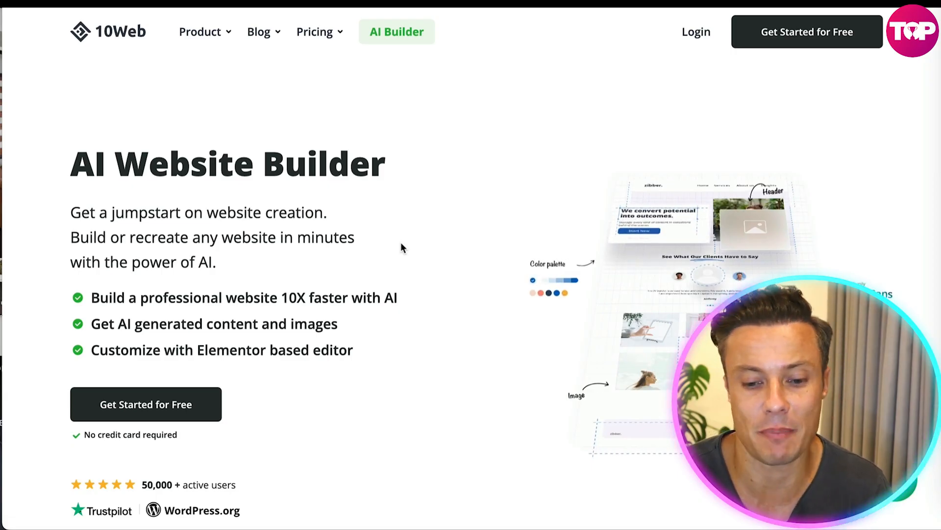
{"action": "scroll", "scroll_direction": "down", "scroll_amount": 3}
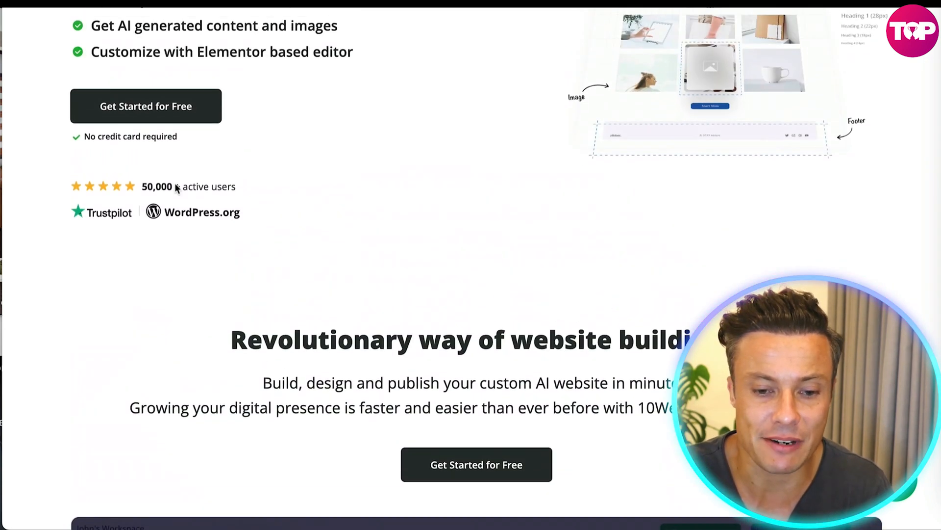
{"action": "mouse_move", "coordinate": [317, 290]}
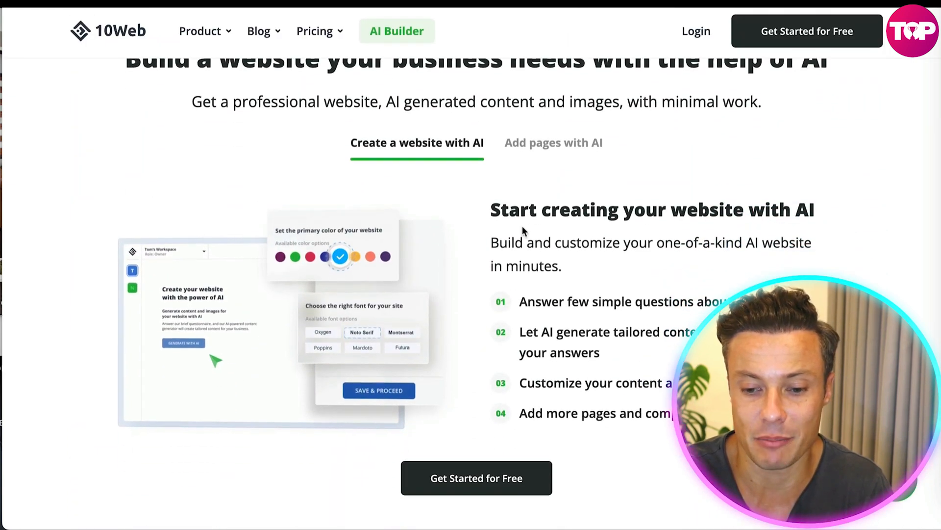
{"action": "scroll", "scroll_direction": "down", "scroll_amount": 3}
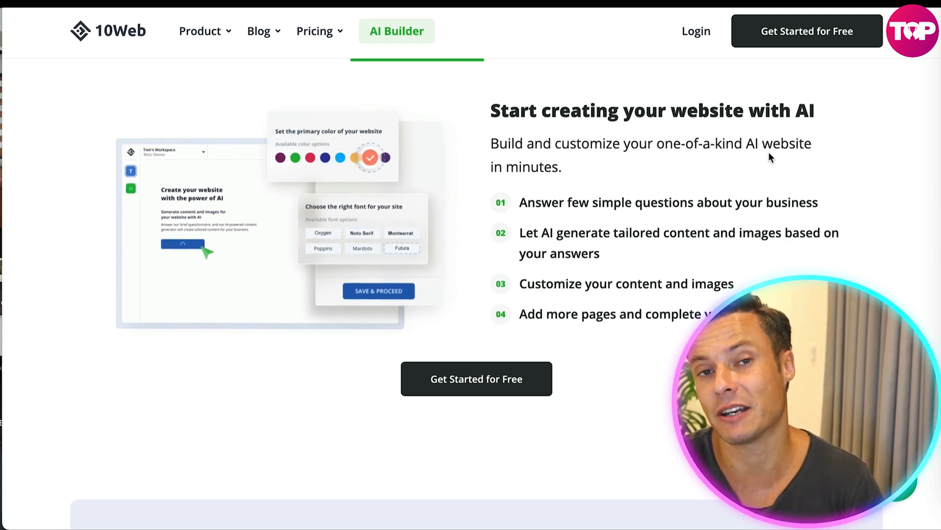
{"action": "scroll", "scroll_direction": "down", "scroll_amount": 3}
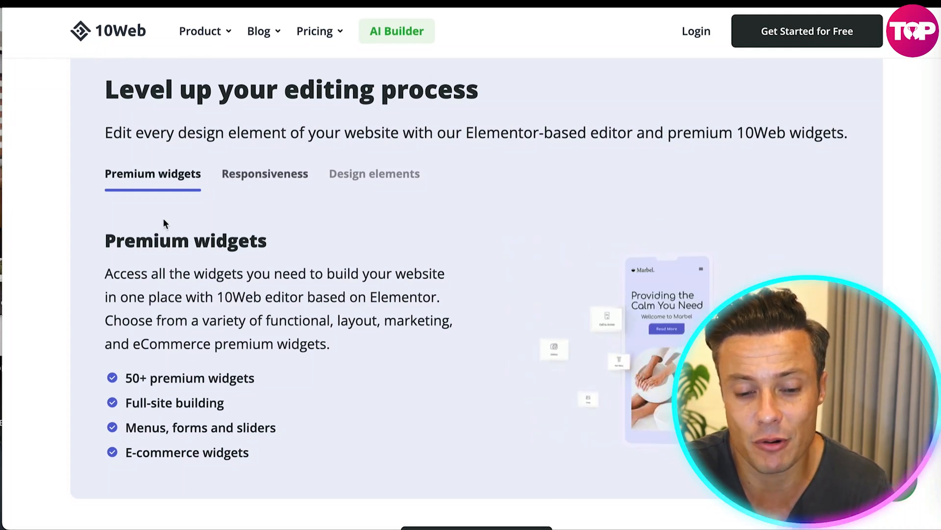
{"action": "scroll", "scroll_direction": "down", "scroll_amount": 3}
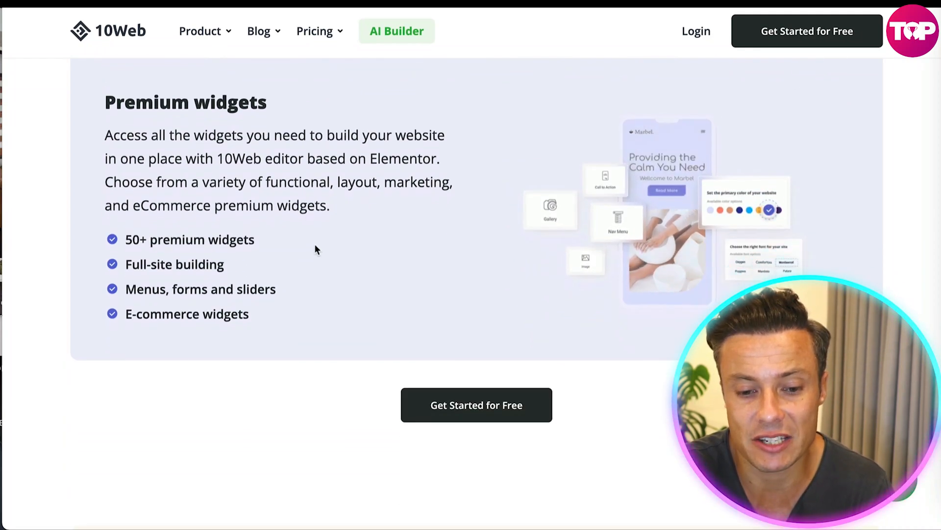
{"action": "scroll", "scroll_direction": "down", "scroll_amount": 3}
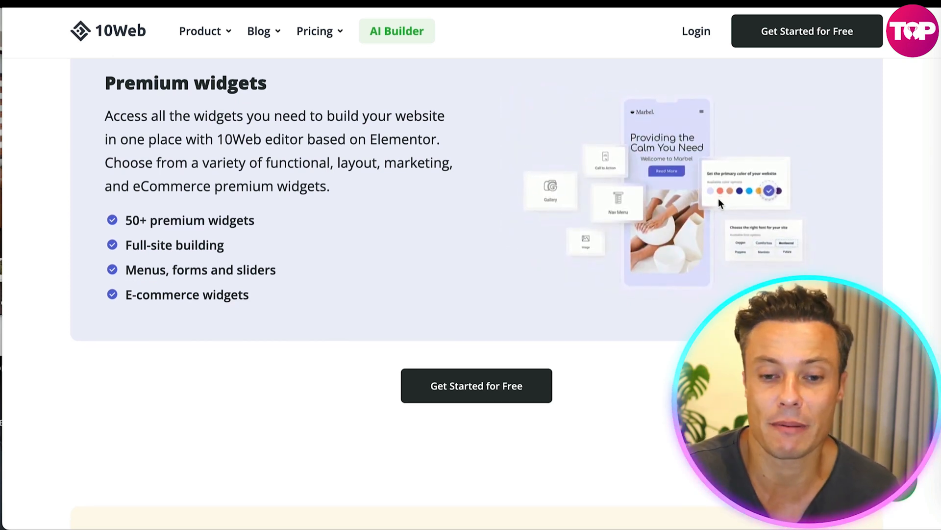
{"action": "scroll", "scroll_direction": "down", "scroll_amount": 3}
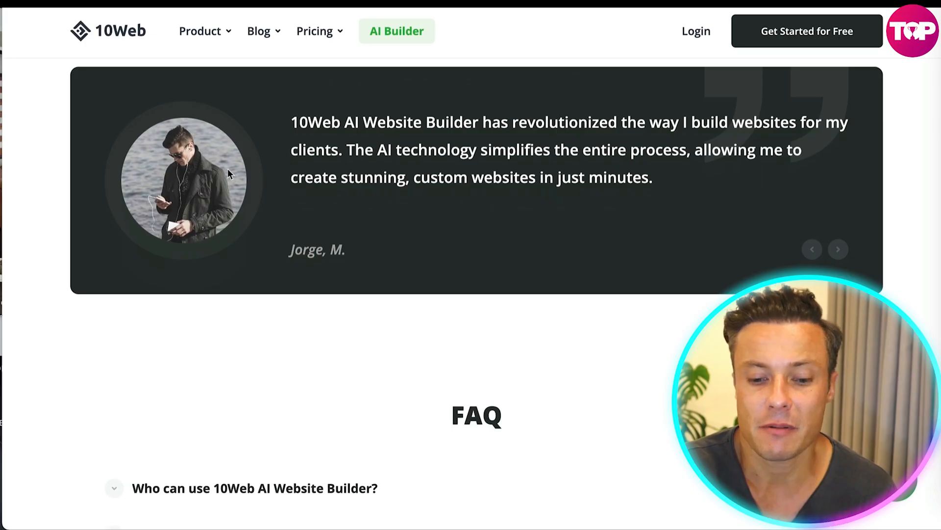
{"action": "scroll", "scroll_direction": "down", "scroll_amount": 3}
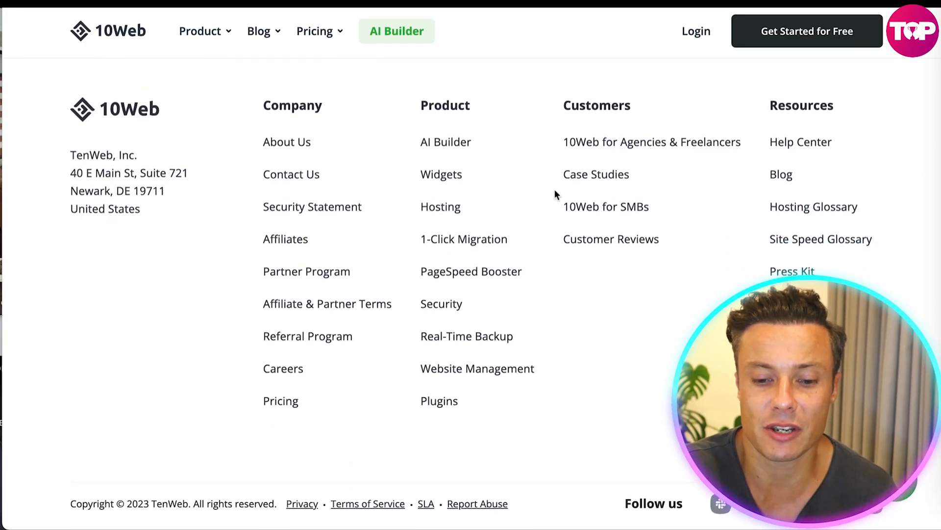
{"action": "scroll", "scroll_direction": "up", "scroll_amount": 3}
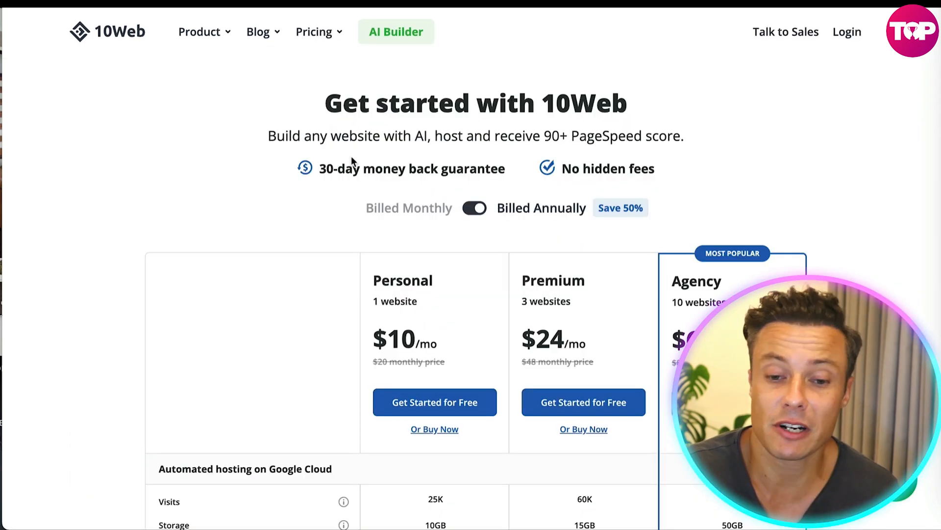
{"action": "scroll", "scroll_direction": "down", "scroll_amount": 3}
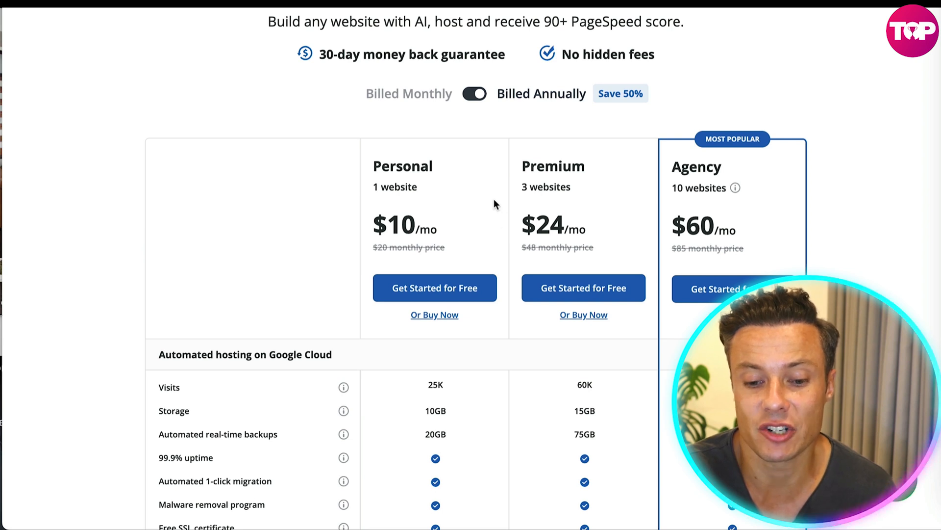
{"action": "scroll", "scroll_direction": "down", "scroll_amount": 3}
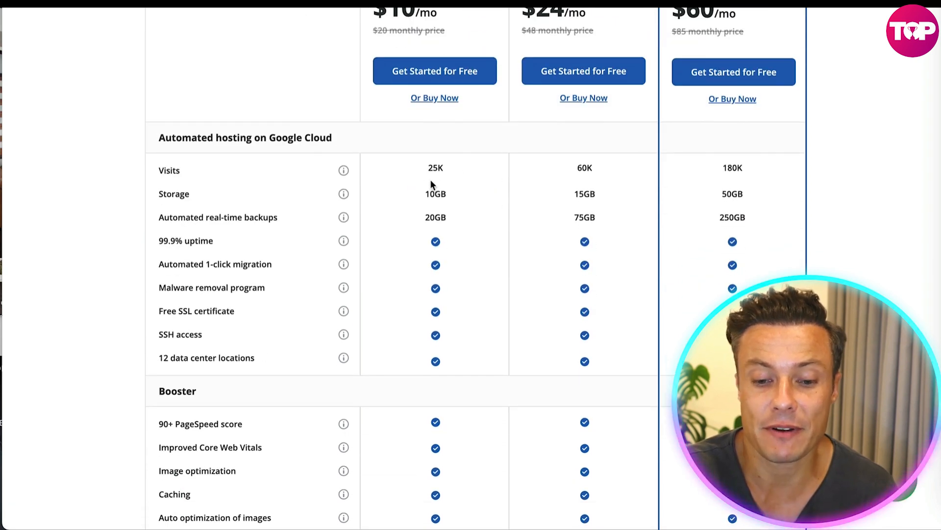
{"action": "scroll", "scroll_direction": "down", "scroll_amount": 3}
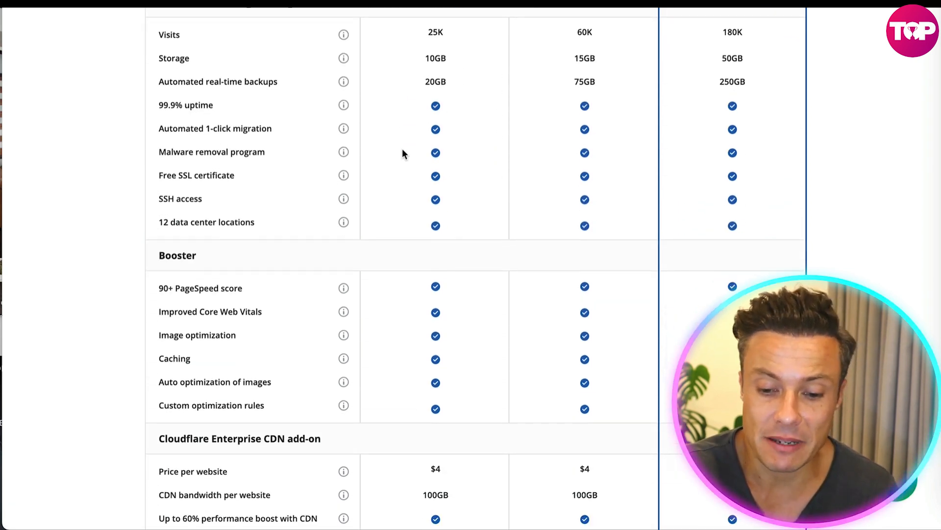
{"action": "scroll", "scroll_direction": "down", "scroll_amount": 3}
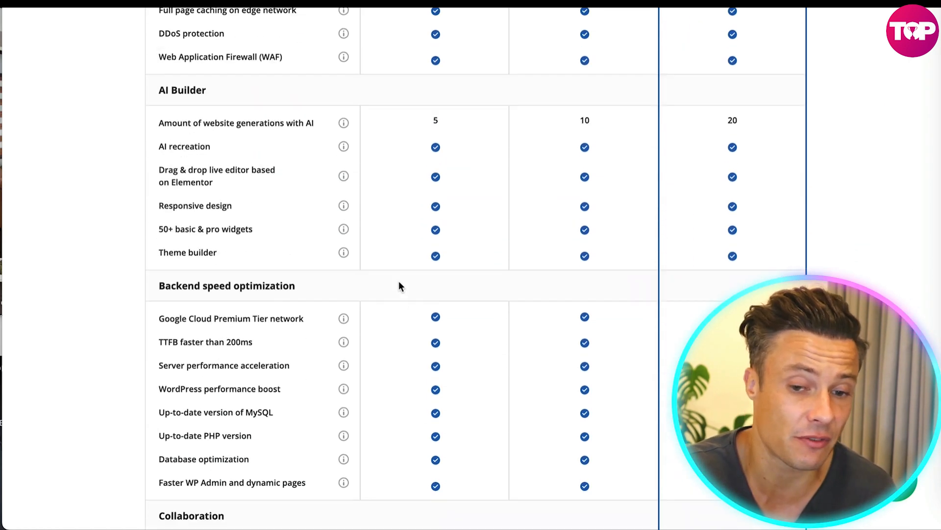
{"action": "scroll", "scroll_direction": "up", "scroll_amount": 3}
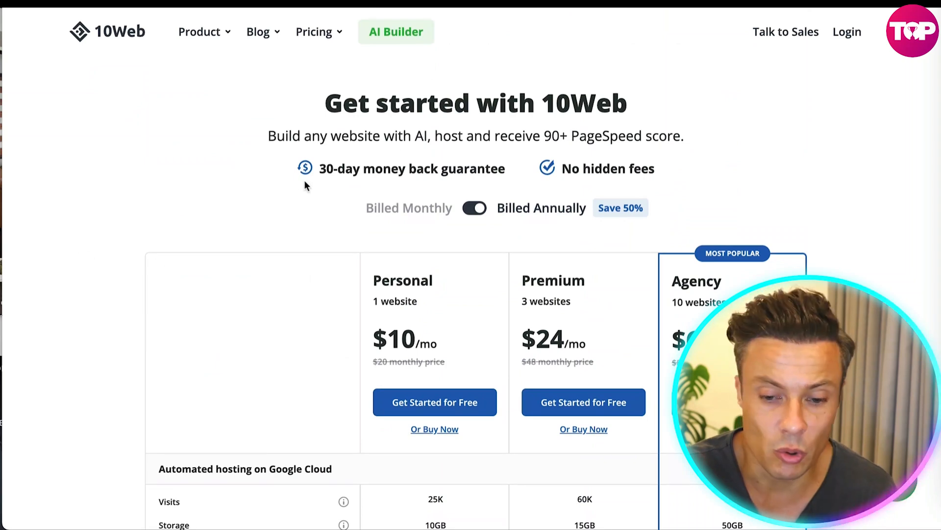
{"action": "scroll", "scroll_direction": "down", "scroll_amount": 3}
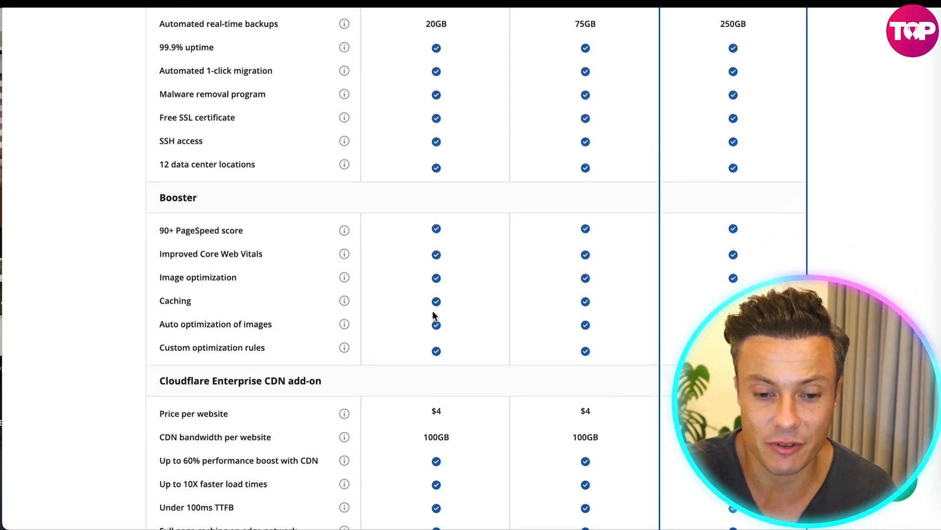
{"action": "scroll", "scroll_direction": "down", "scroll_amount": 3}
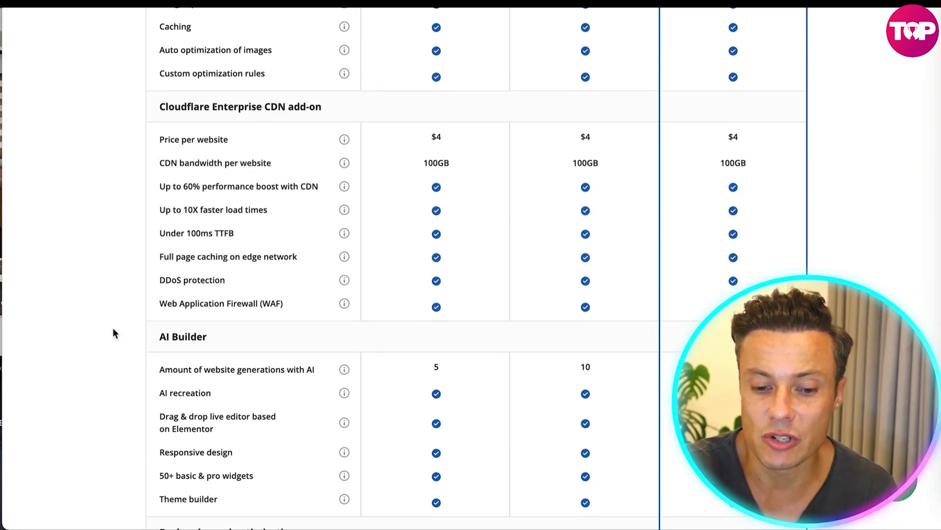
{"action": "scroll", "scroll_direction": "up", "scroll_amount": 3}
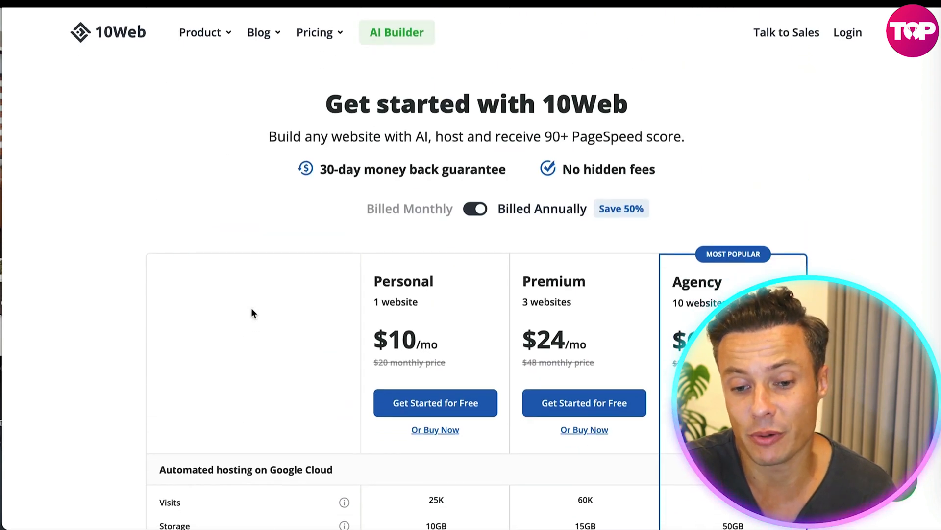
{"action": "scroll", "scroll_direction": "down", "scroll_amount": 3}
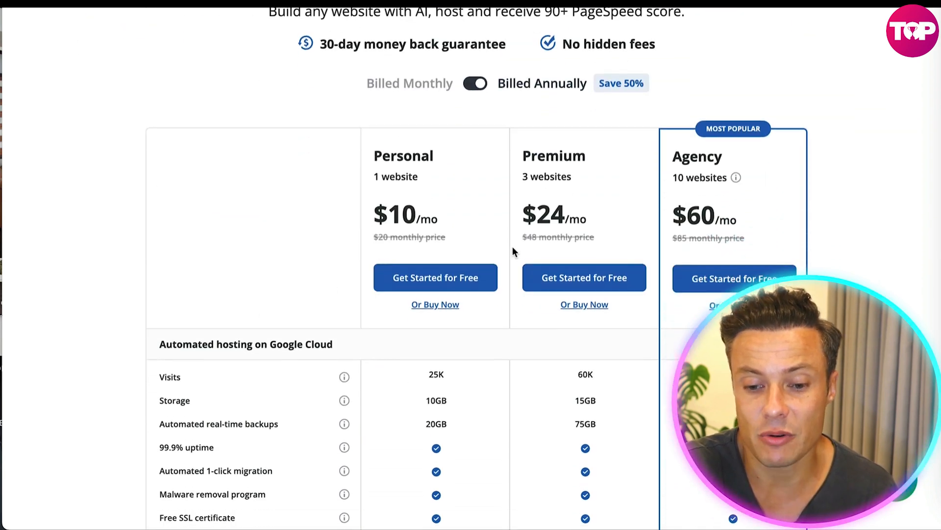
{"action": "scroll", "scroll_direction": "up", "scroll_amount": 3}
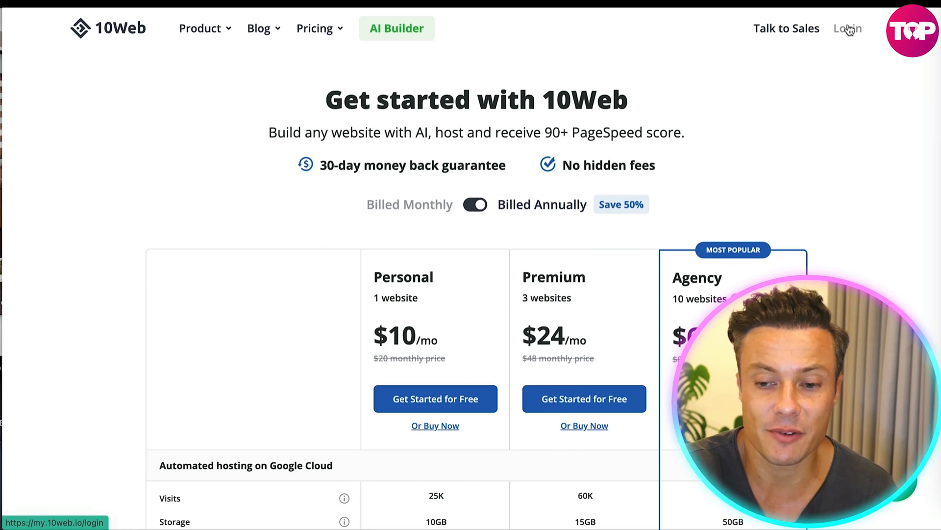
- Go to the account area and choose LET'S START on the Congrats dialog to reach the AI Builder
{"action": "left_click", "coordinate": [847, 28]}
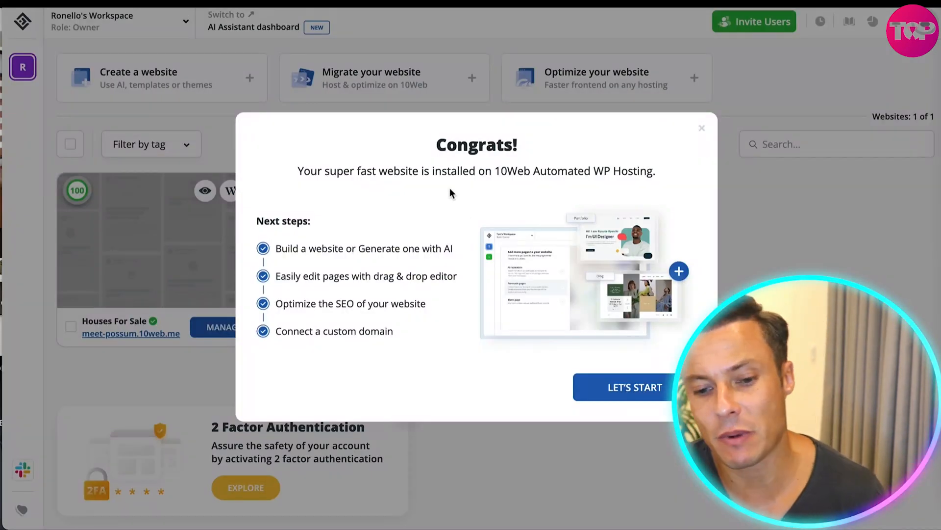
{"action": "mouse_move", "coordinate": [400, 352]}
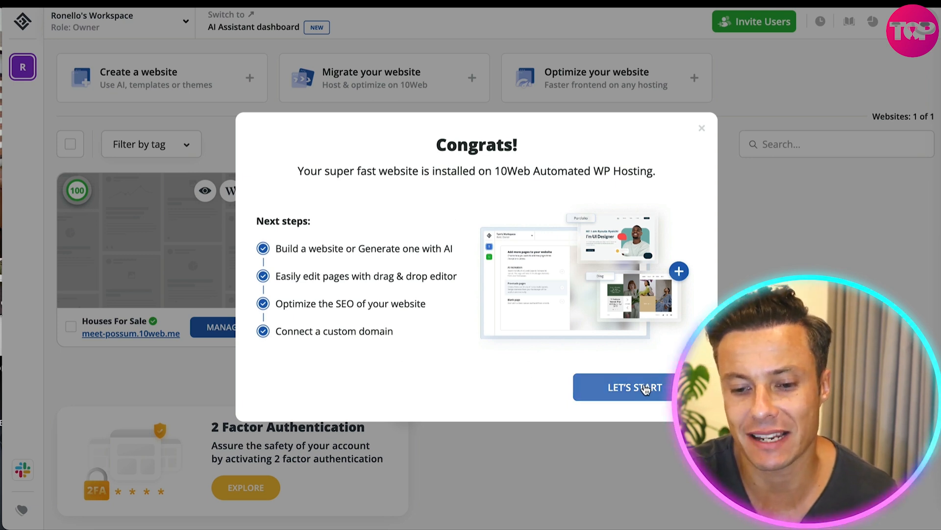
{"action": "left_click", "coordinate": [635, 386]}
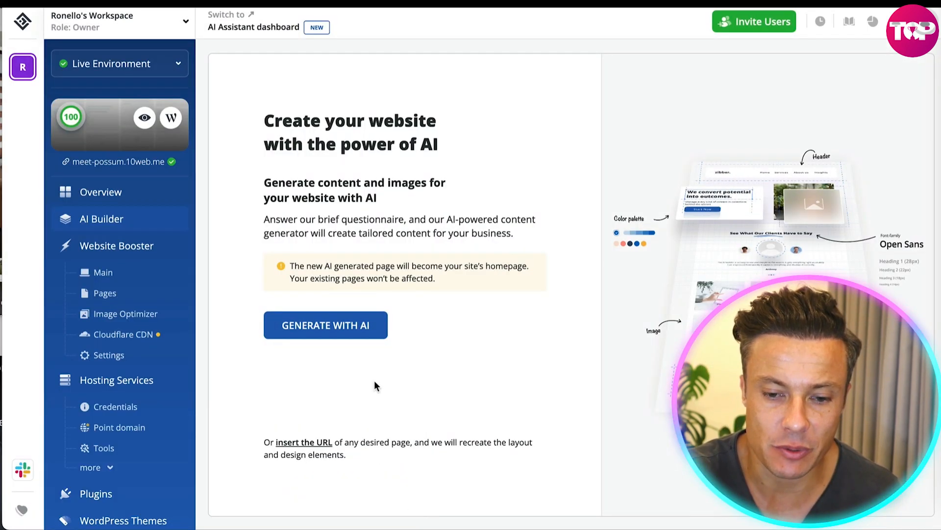
- Start AI generation with Venues as the business type and continue to the design choices
{"action": "left_click", "coordinate": [325, 324]}
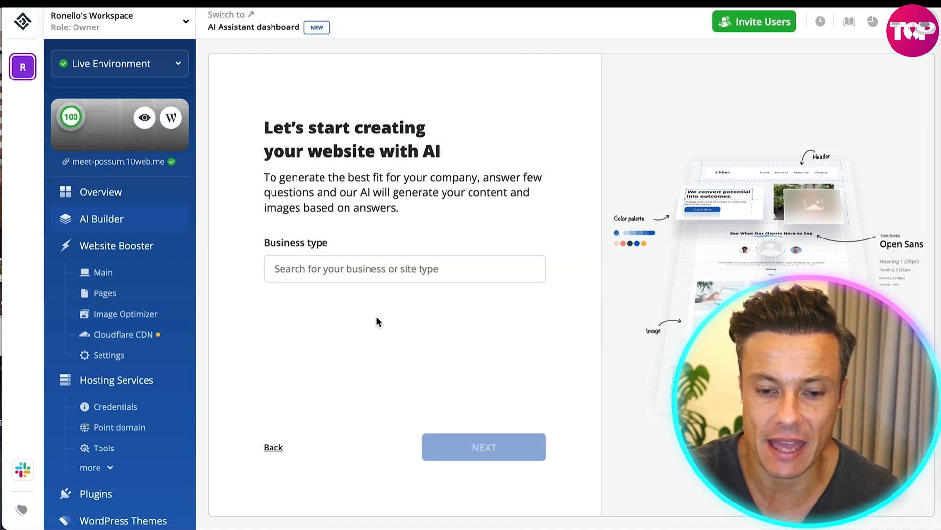
{"action": "left_click", "coordinate": [404, 268]}
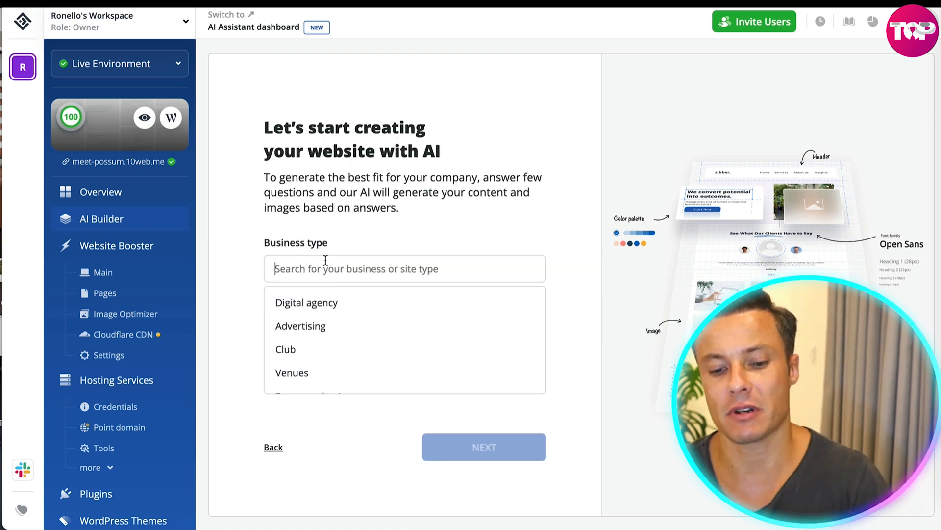
{"action": "left_click", "coordinate": [292, 373]}
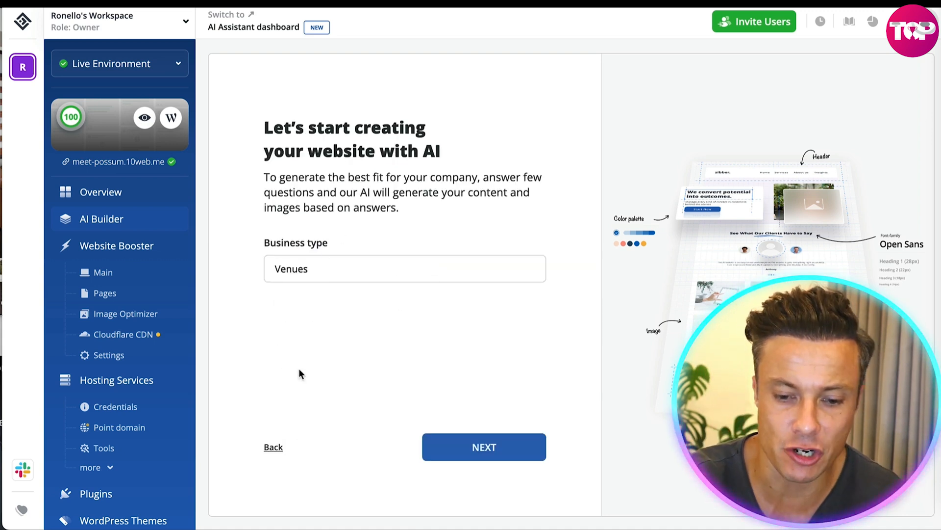
{"action": "left_click", "coordinate": [484, 447]}
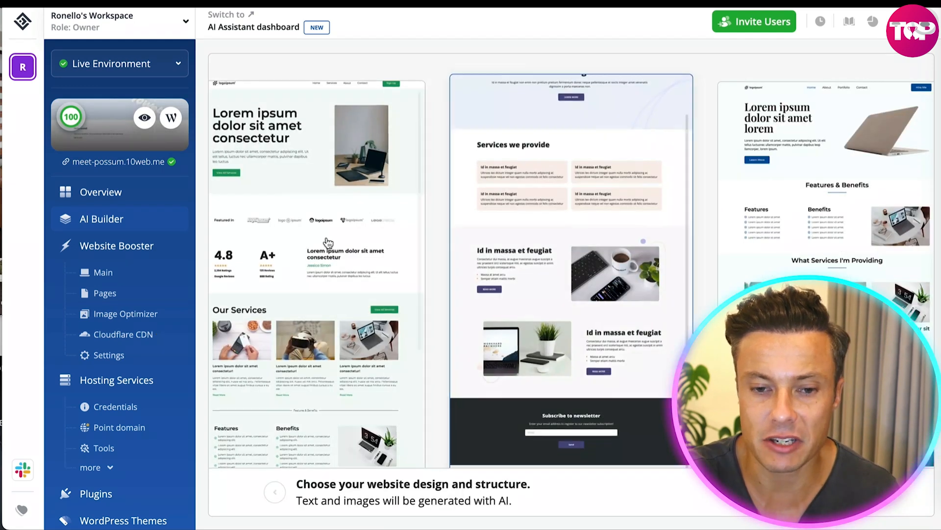
{"action": "scroll", "scroll_direction": "up", "scroll_amount": 3}
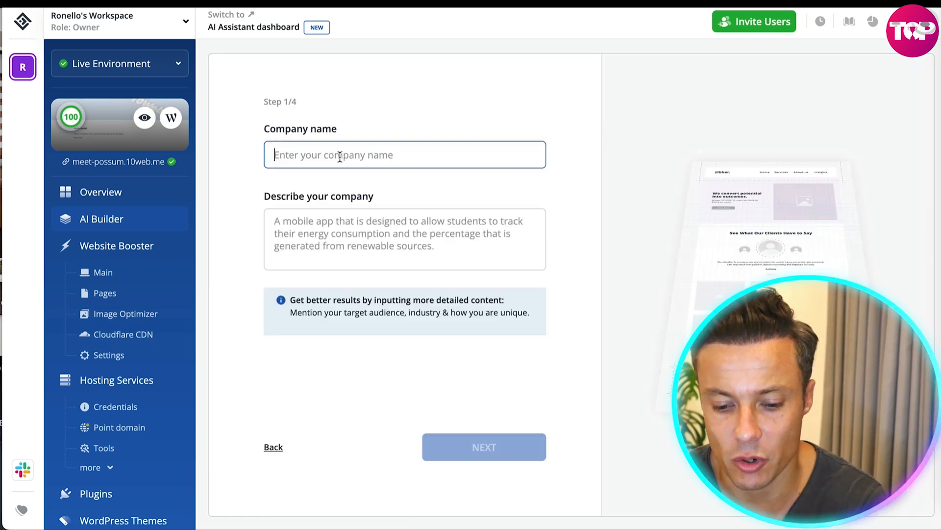
- Enter company name 'oranges and lemons' and a description of a countryside venue hosting weddings and weekend parties
{"action": "type", "text": "oranges and le"}
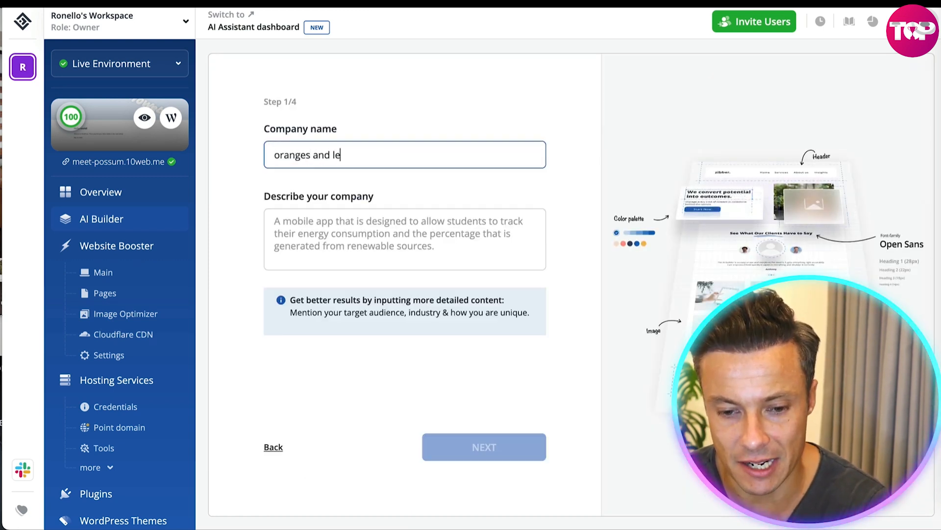
{"action": "left_click", "coordinate": [404, 234]}
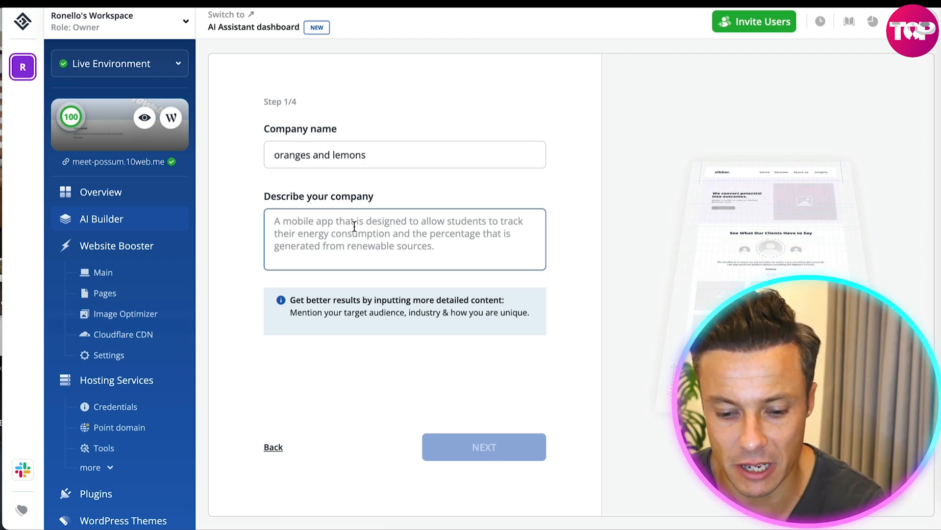
{"action": "type", "text": "a venue for we"}
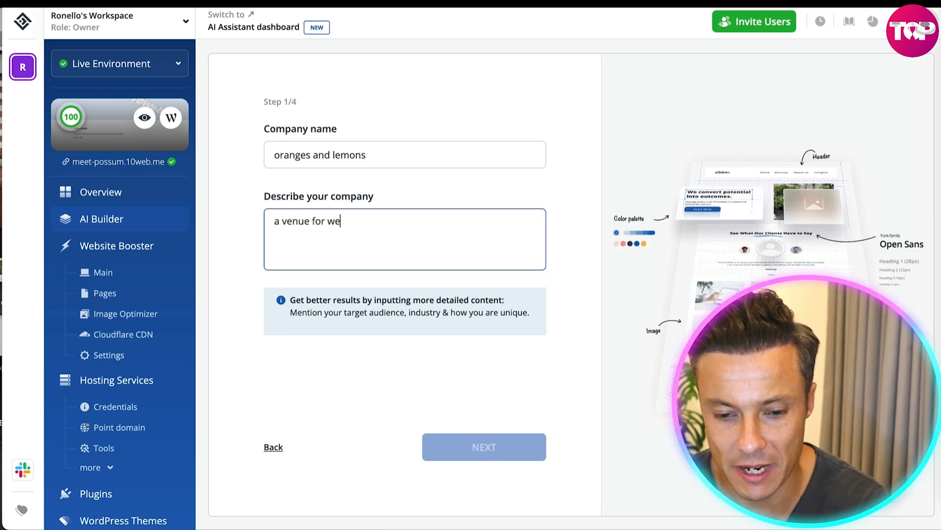
{"action": "type", "text": "ddings and"}
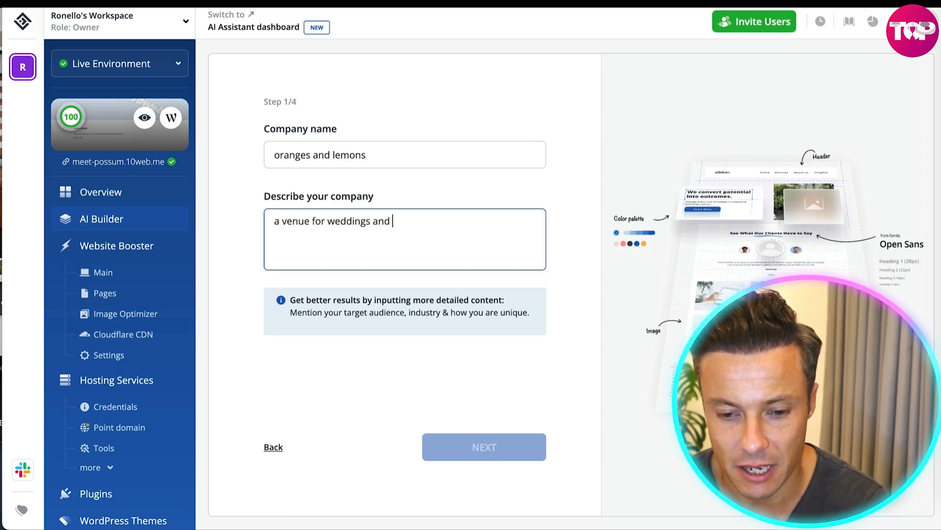
{"action": "type", "text": "weekend part"}
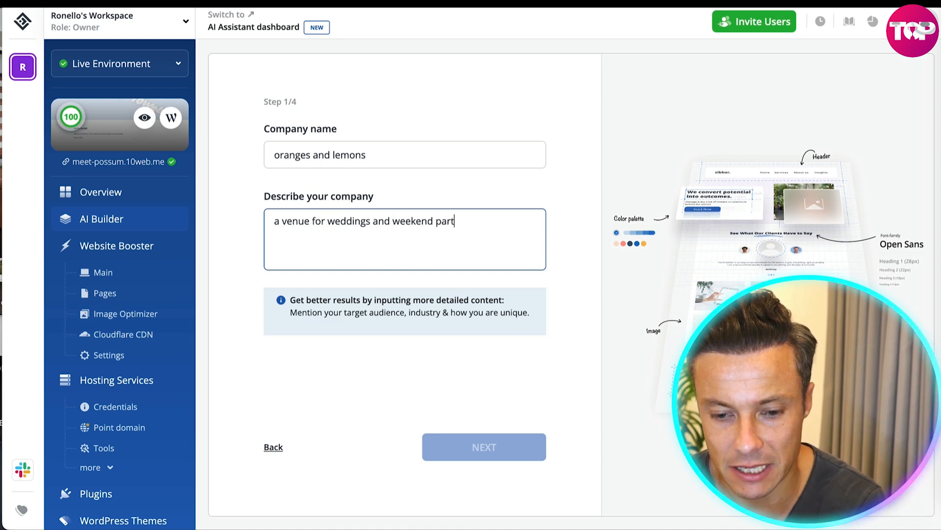
{"action": "type", "text": "ies in the cou"}
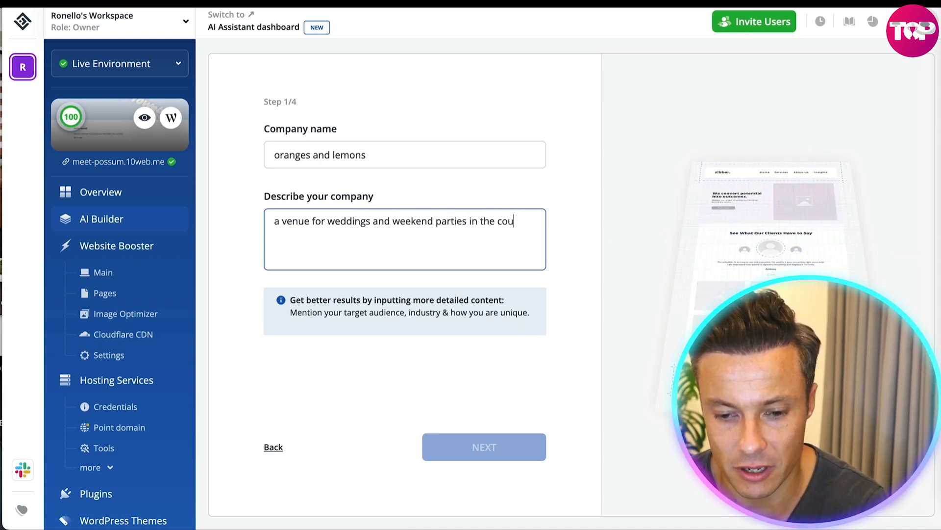
{"action": "type", "text": "ntryside"}
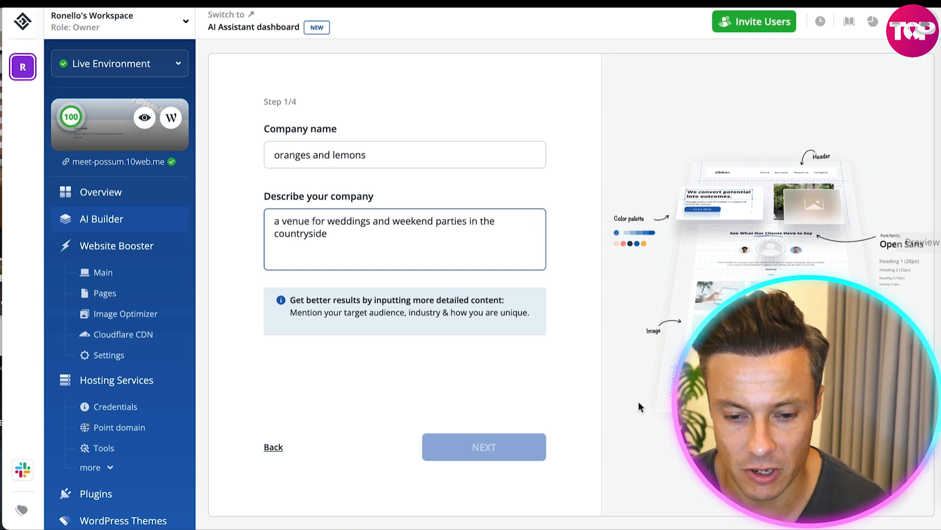
{"action": "type", "text": ". every weekend we host all sorts of different parties at our venue"}
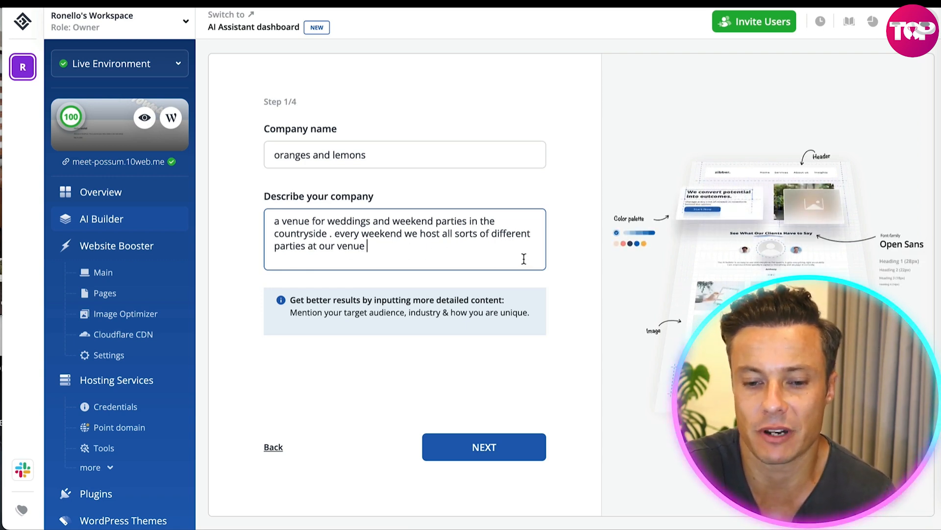
{"action": "mouse_move", "coordinate": [484, 446]}
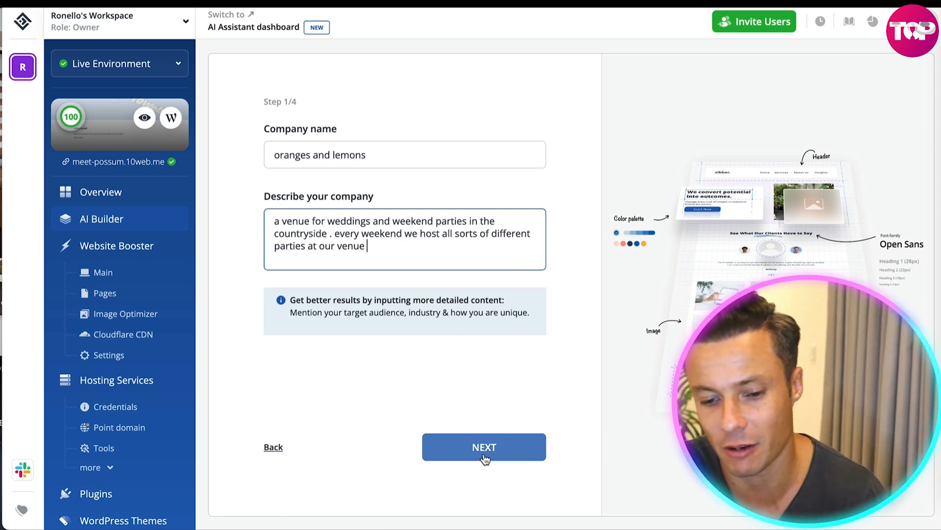
- Enter the services party, wedding reception and birthday party on the services step
{"action": "left_click", "coordinate": [484, 446]}
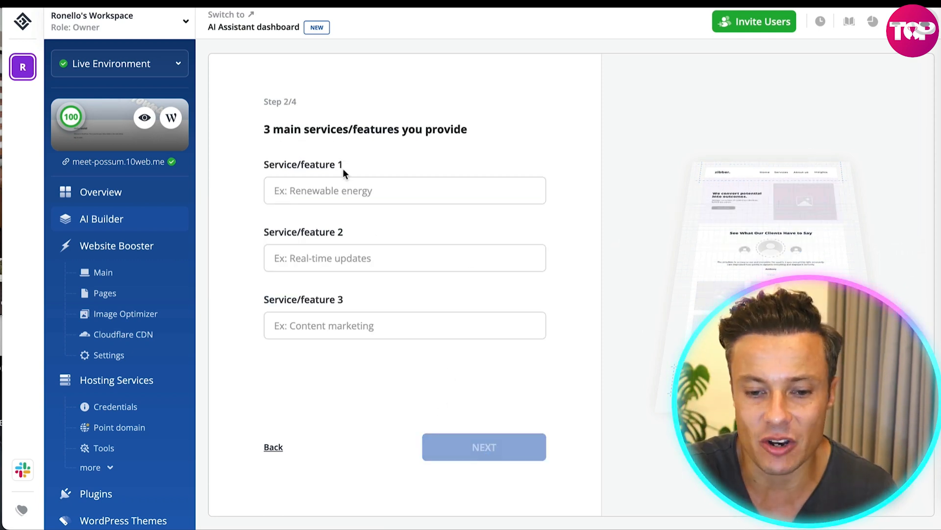
{"action": "left_click", "coordinate": [405, 191]}
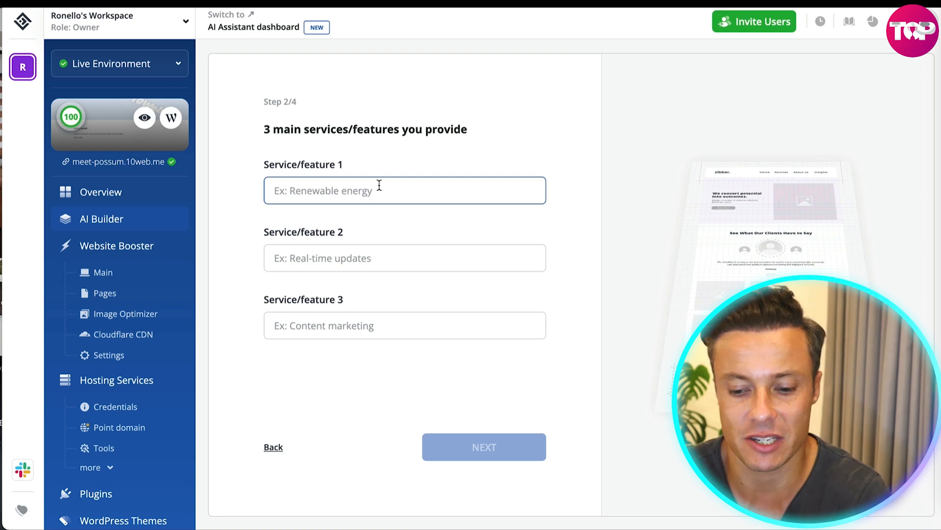
{"action": "type", "text": "party"}
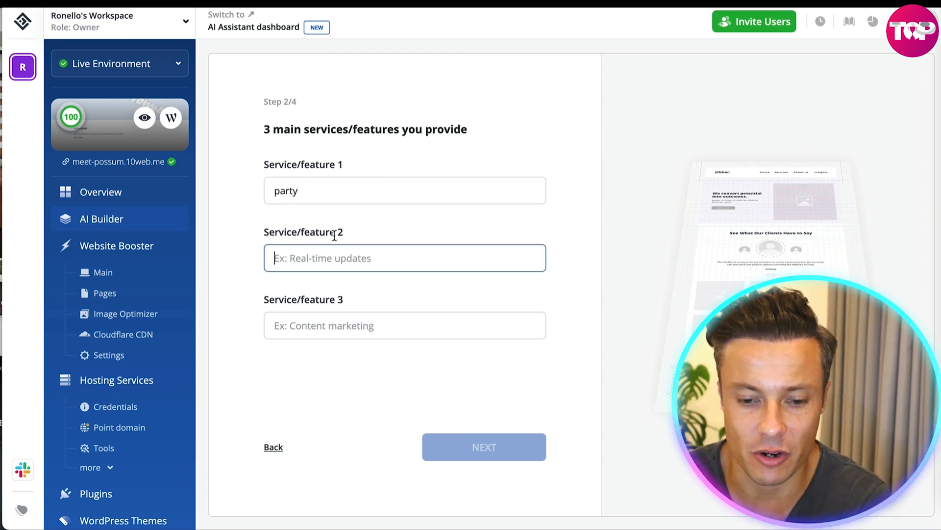
{"action": "type", "text": "wedding recepti"}
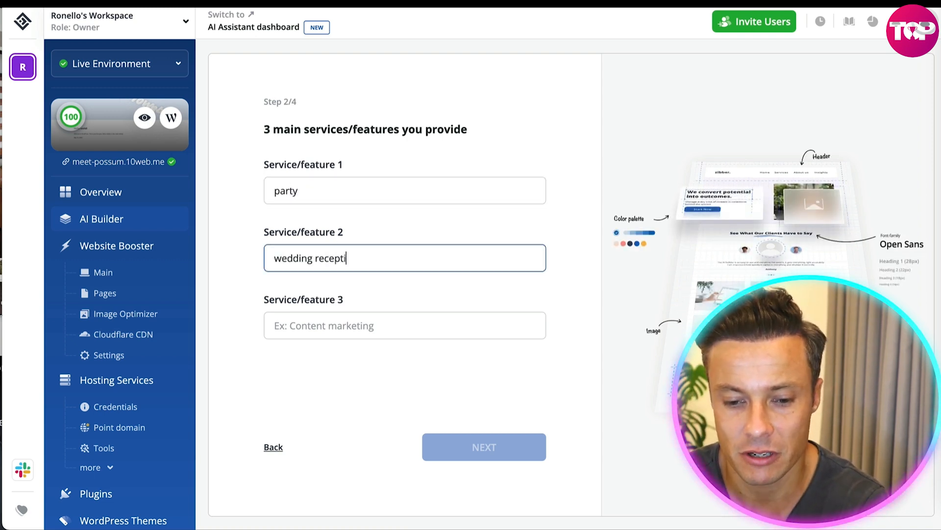
{"action": "type", "text": "on"}
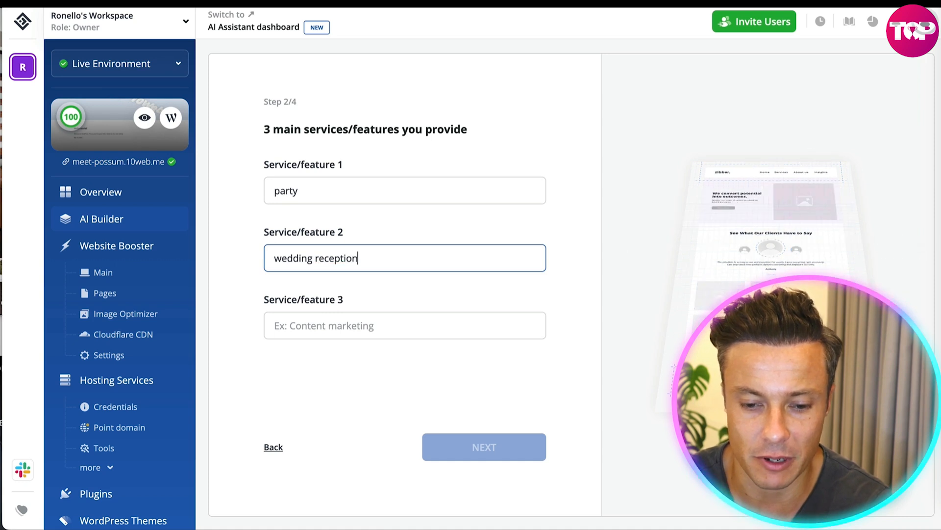
{"action": "type", "text": "birthda"}
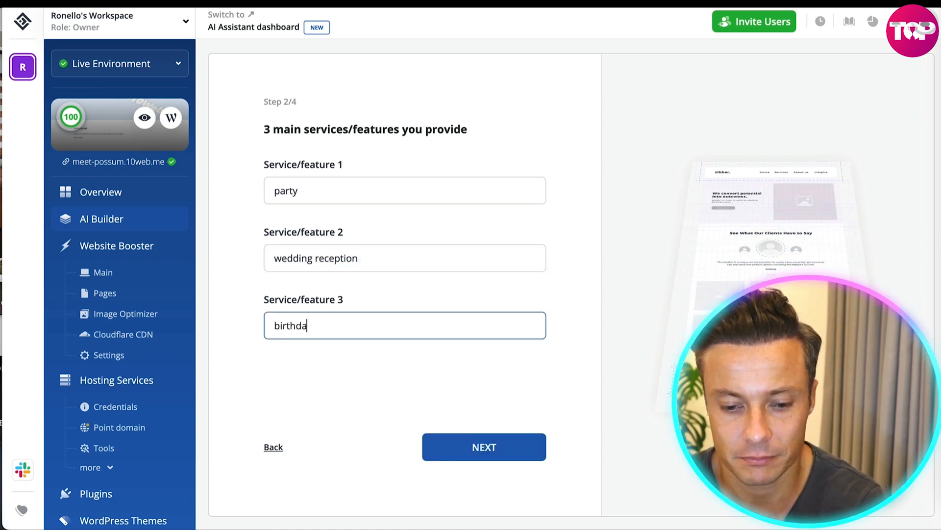
{"action": "type", "text": "y party"}
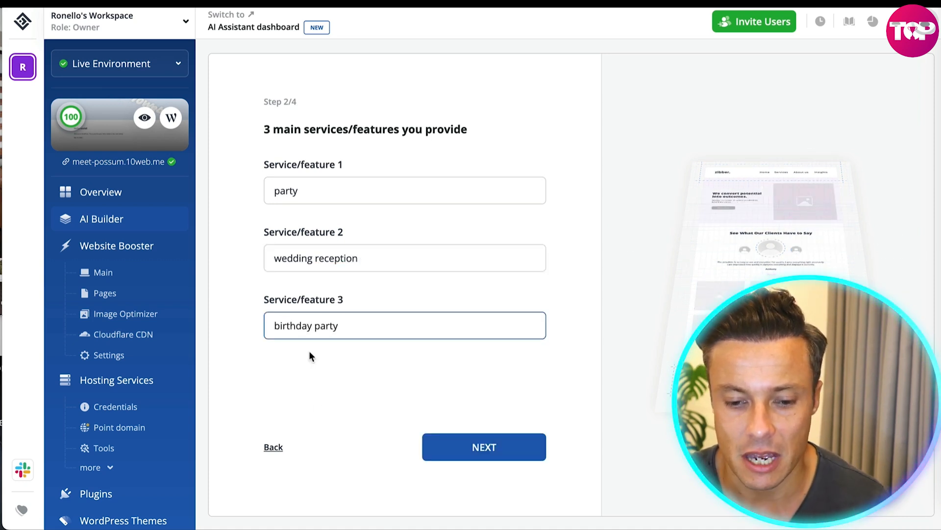
- Continue through contact details and the Informal tone, finalize generation and choose PREVIEW & EDIT
{"action": "left_click", "coordinate": [483, 446]}
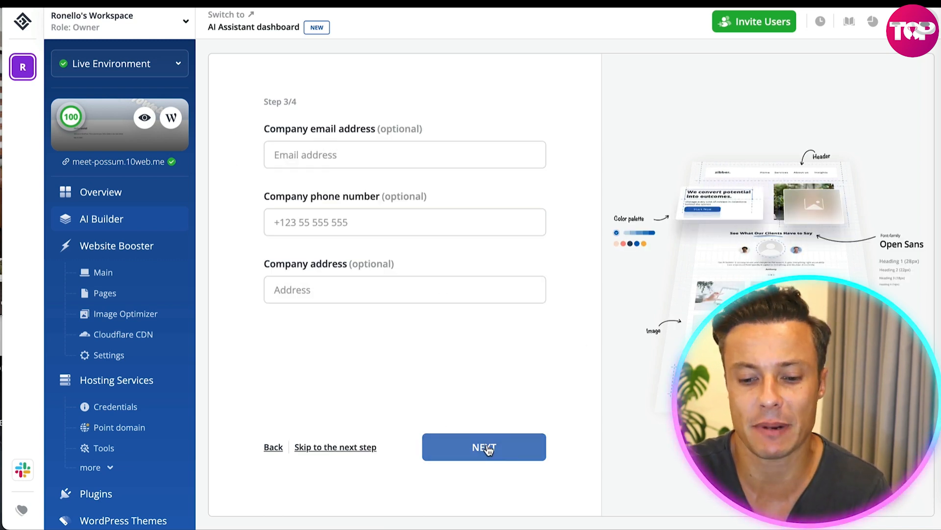
{"action": "left_click", "coordinate": [483, 447]}
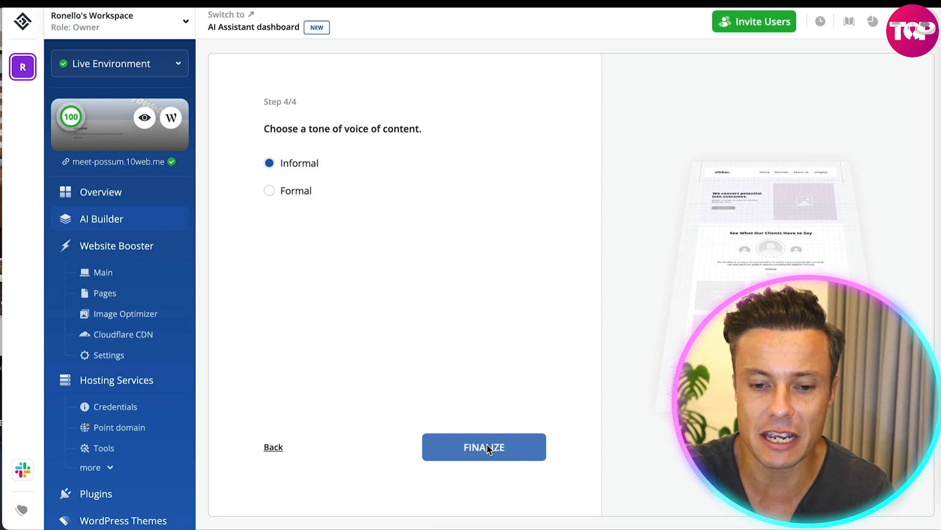
{"action": "left_click", "coordinate": [483, 447]}
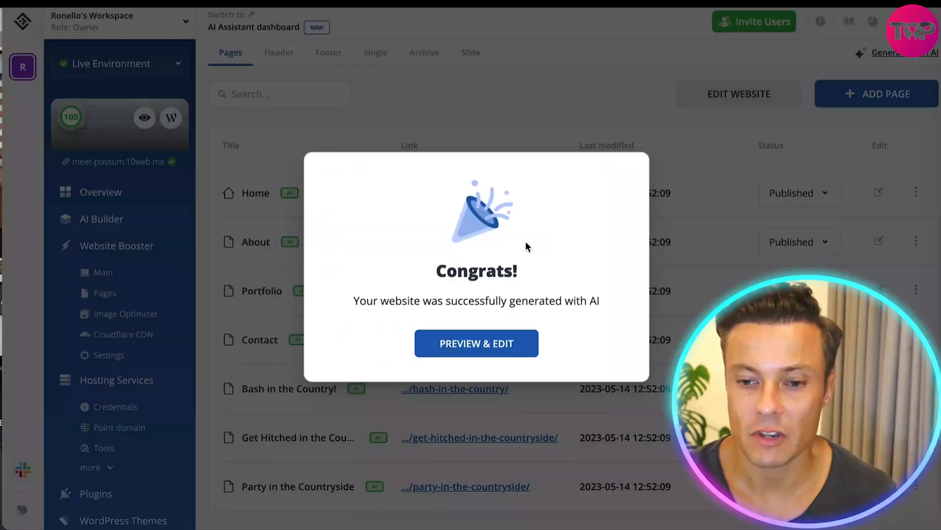
{"action": "mouse_move", "coordinate": [476, 343]}
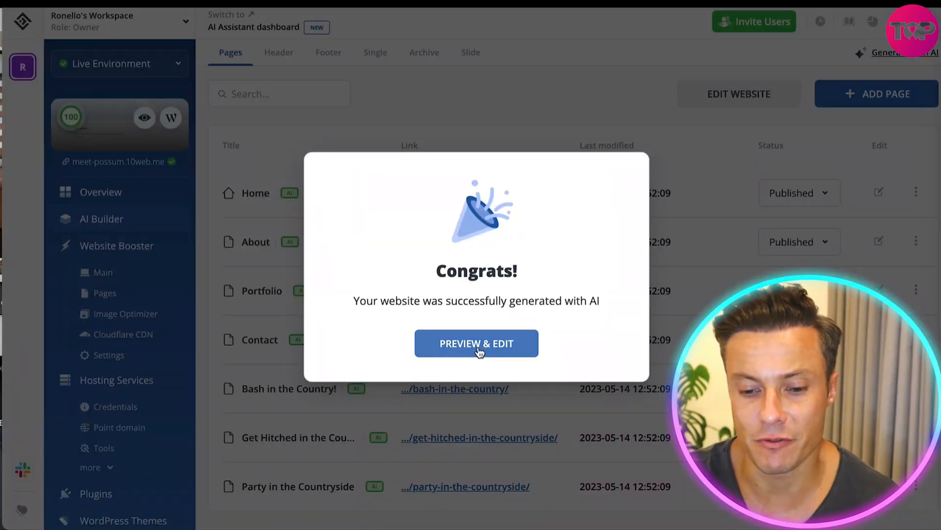
{"action": "left_click", "coordinate": [476, 343]}
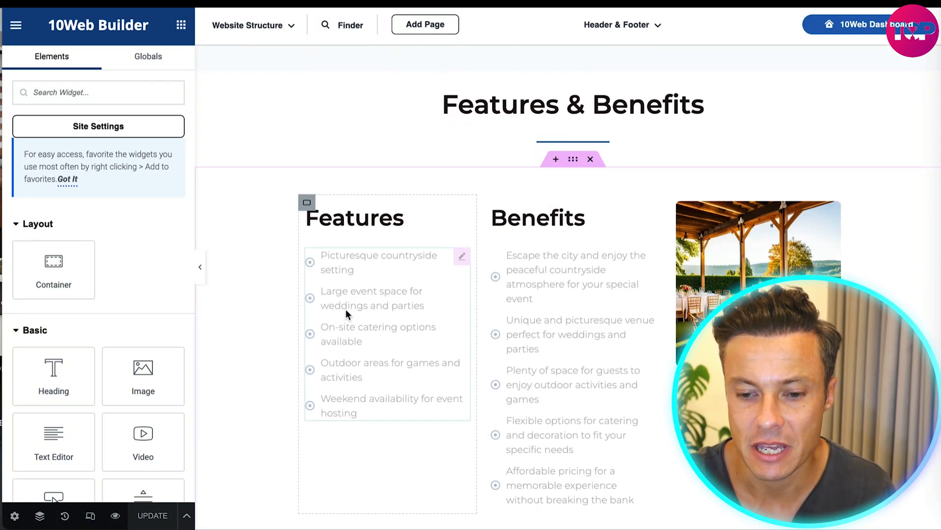
- Replace the Benefits heading with the test text 'vcvfxcvfxv'
{"action": "scroll", "scroll_direction": "down", "scroll_amount": 3}
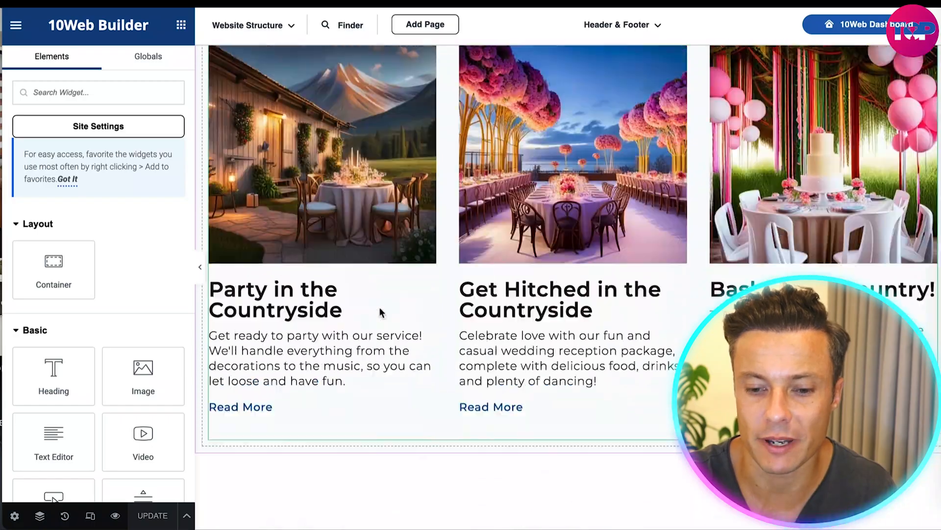
{"action": "scroll", "scroll_direction": "up", "scroll_amount": 3}
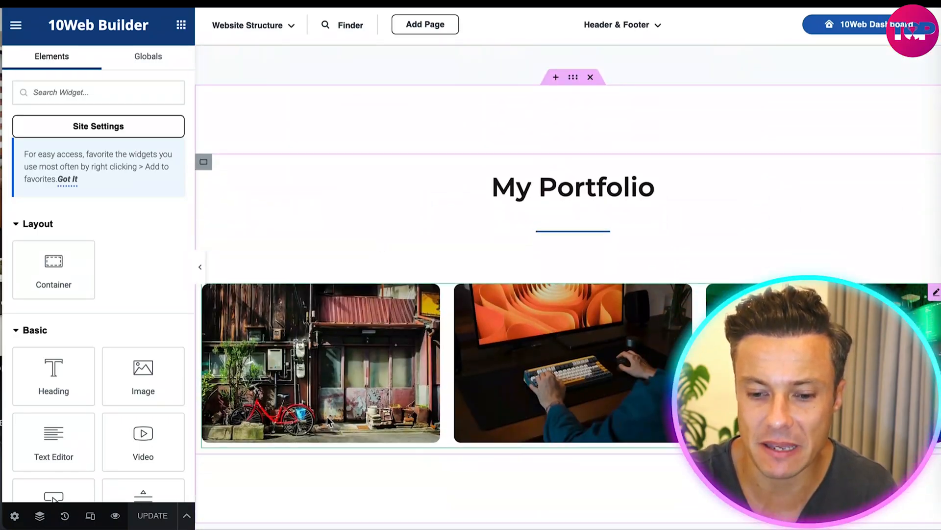
{"action": "scroll", "scroll_direction": "down", "scroll_amount": 3}
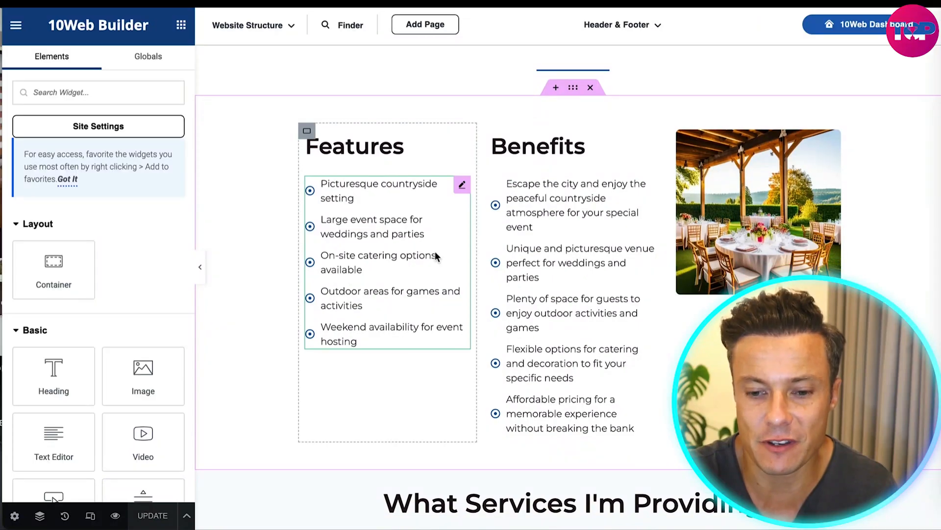
{"action": "left_click", "coordinate": [537, 145]}
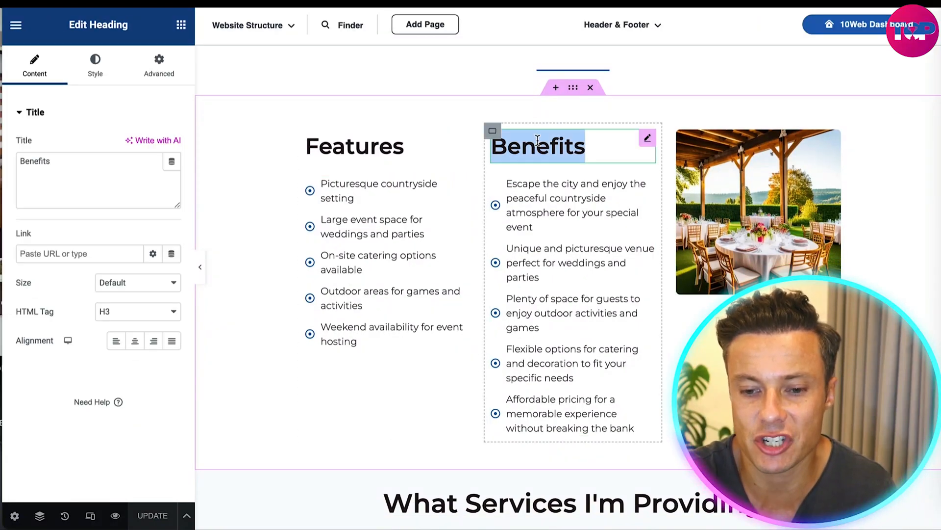
{"action": "type", "text": "vcvfxcvfxv"}
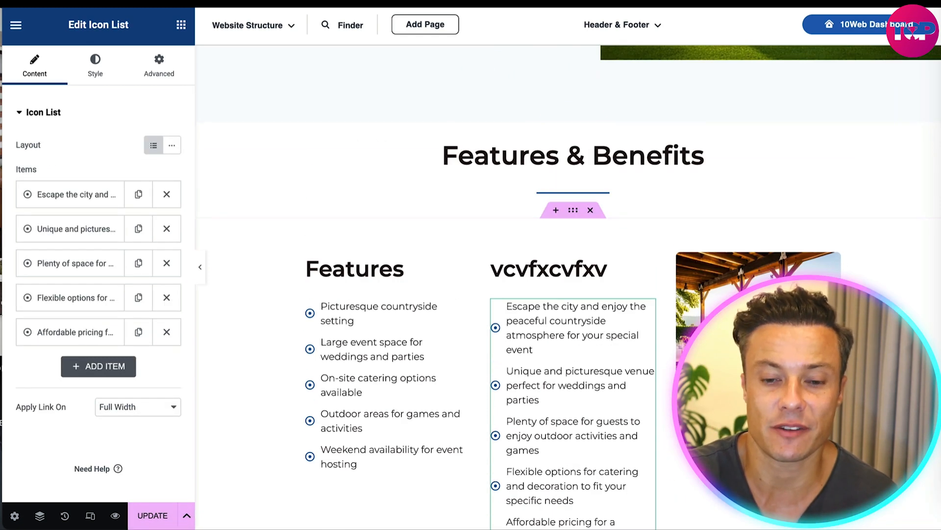
{"action": "scroll", "scroll_direction": "down", "scroll_amount": 3}
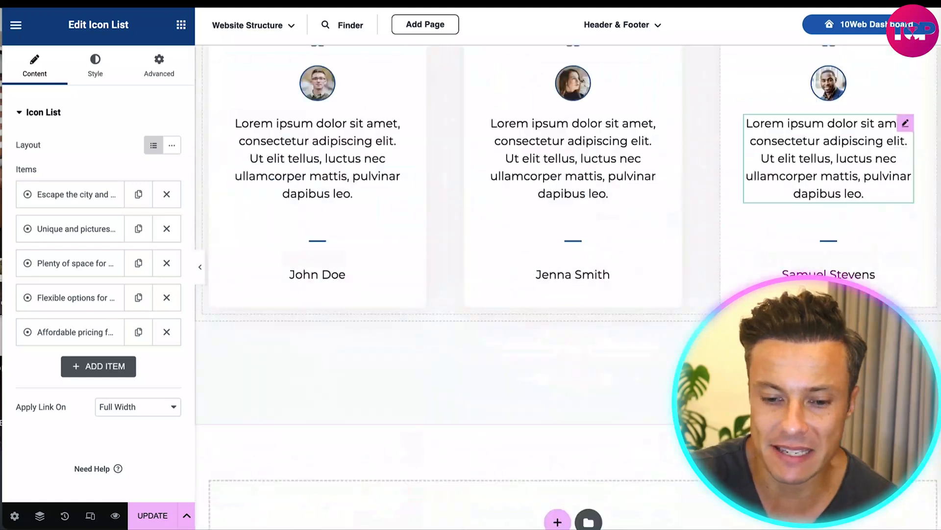
{"action": "scroll", "scroll_direction": "up", "scroll_amount": 3}
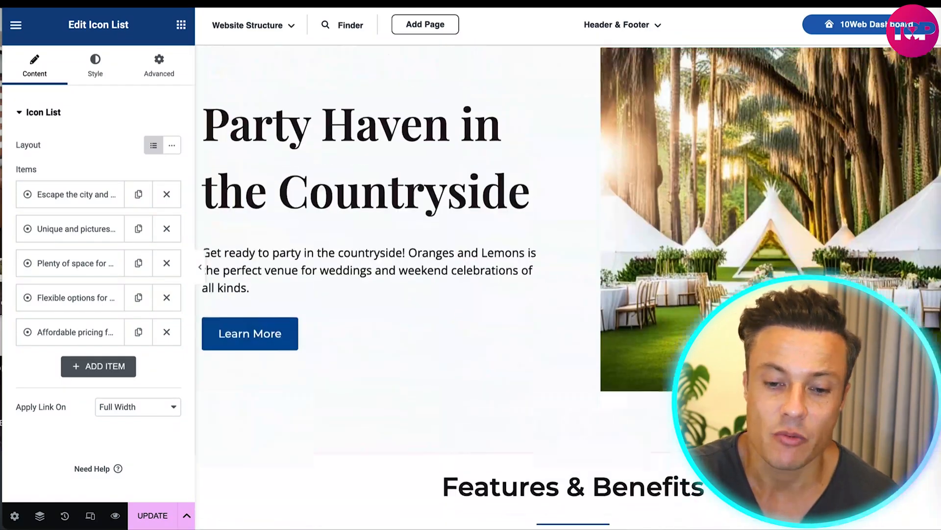
{"action": "scroll", "scroll_direction": "up", "scroll_amount": 3}
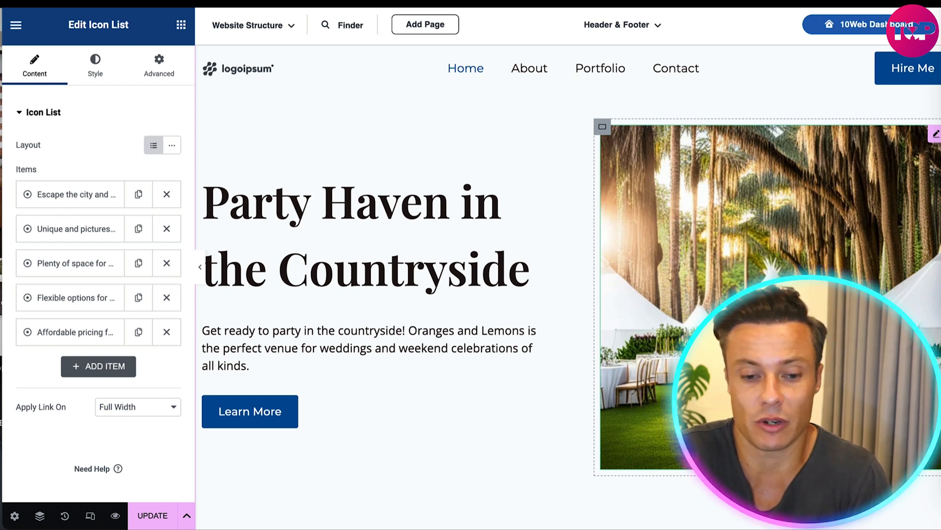
{"action": "scroll", "scroll_direction": "down", "scroll_amount": 3}
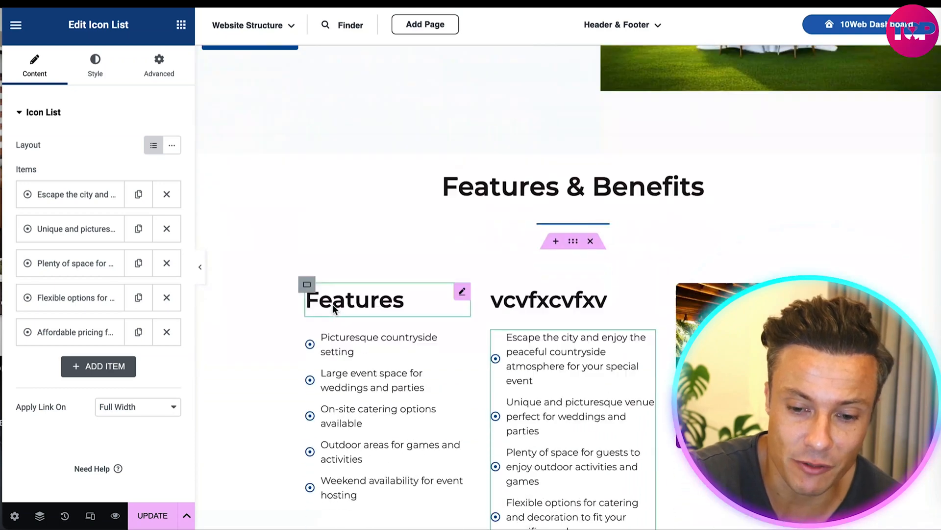
{"action": "scroll", "scroll_direction": "down", "scroll_amount": 3}
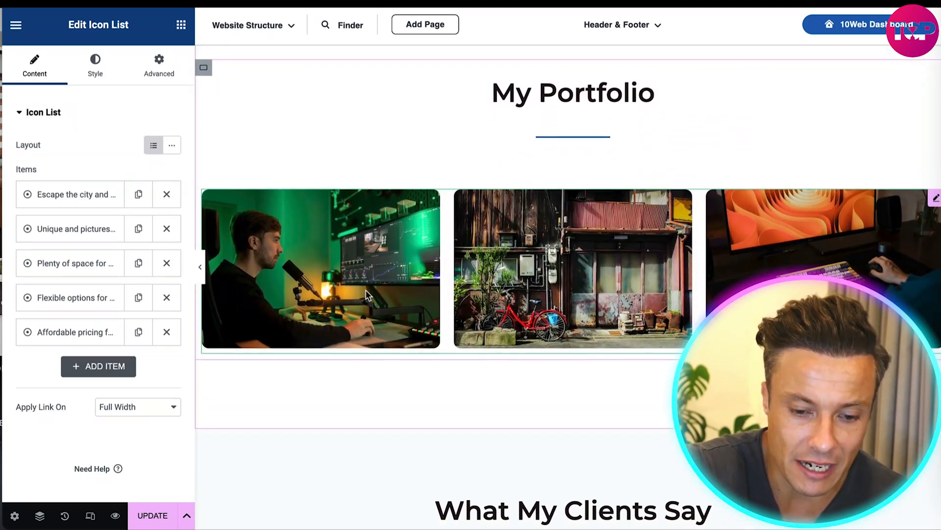
{"action": "scroll", "scroll_direction": "down", "scroll_amount": 3}
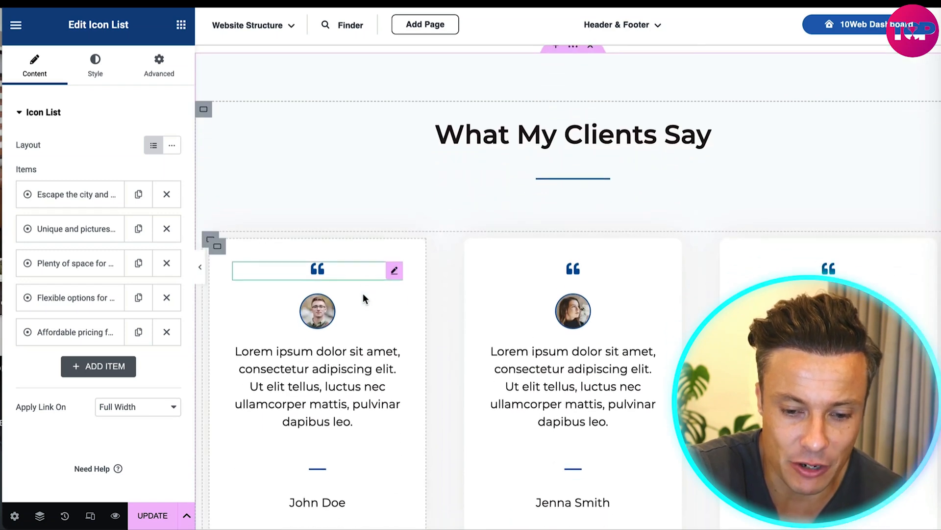
{"action": "scroll", "scroll_direction": "up", "scroll_amount": 3}
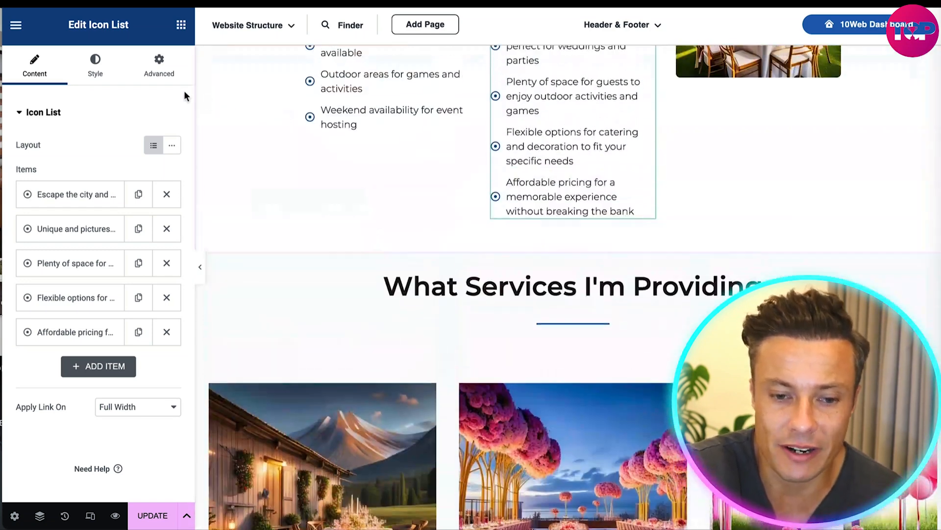
{"action": "scroll", "scroll_direction": "up", "scroll_amount": 3}
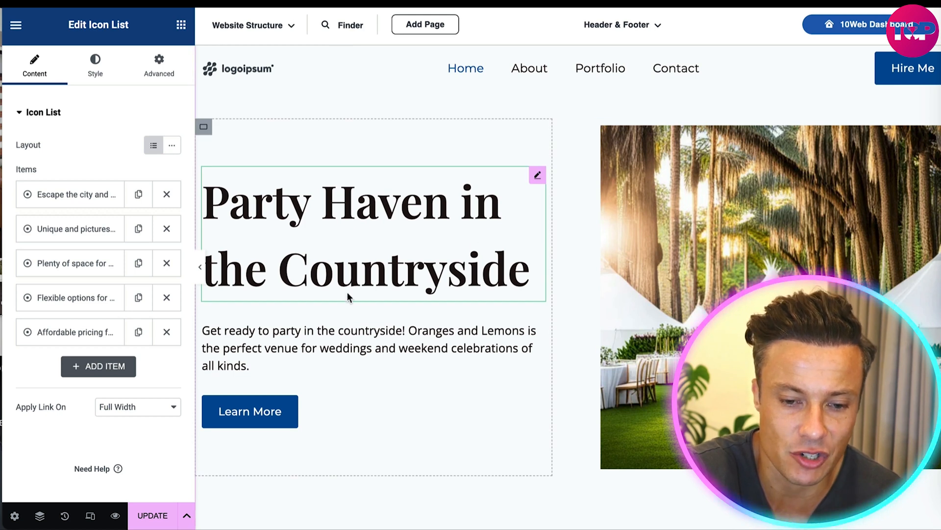
{"action": "mouse_move", "coordinate": [329, 199]}
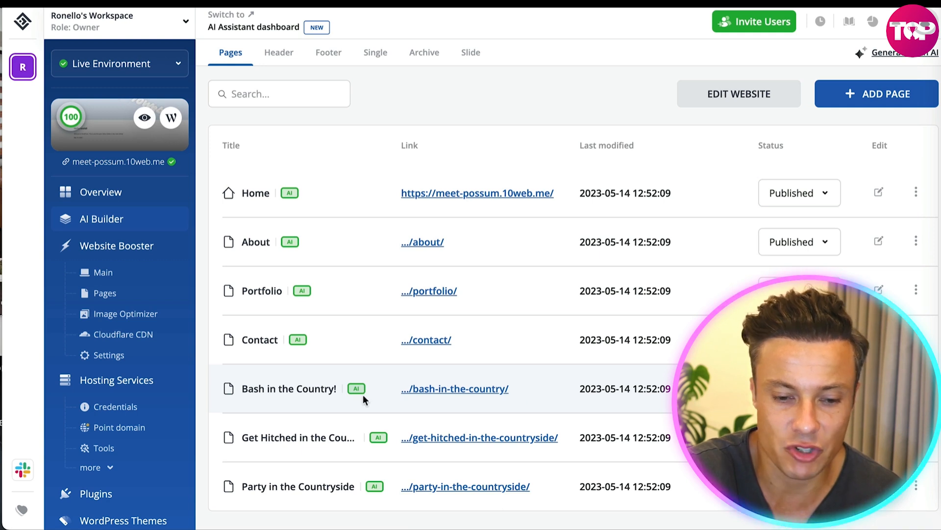
{"action": "mouse_move", "coordinate": [429, 290]}
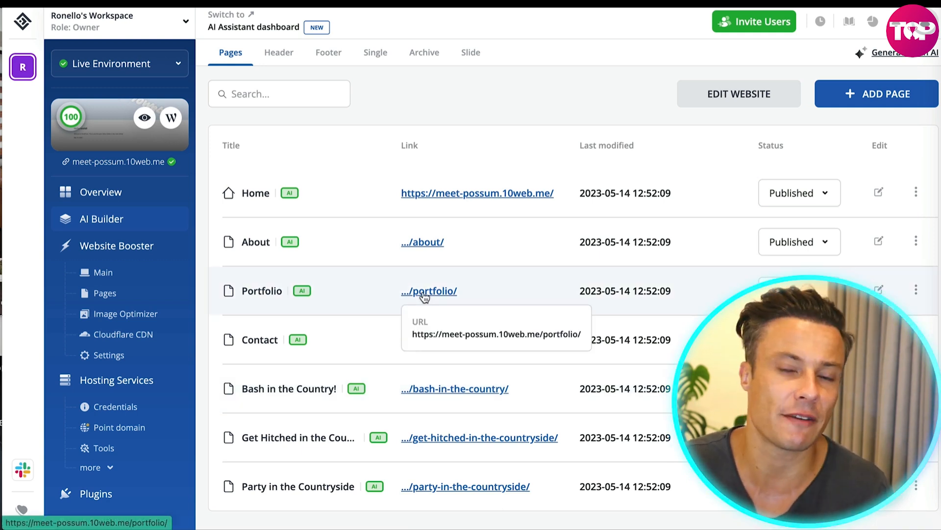
- Select the Portfolio page link in the dashboard's Pages list
{"action": "left_click", "coordinate": [428, 290]}
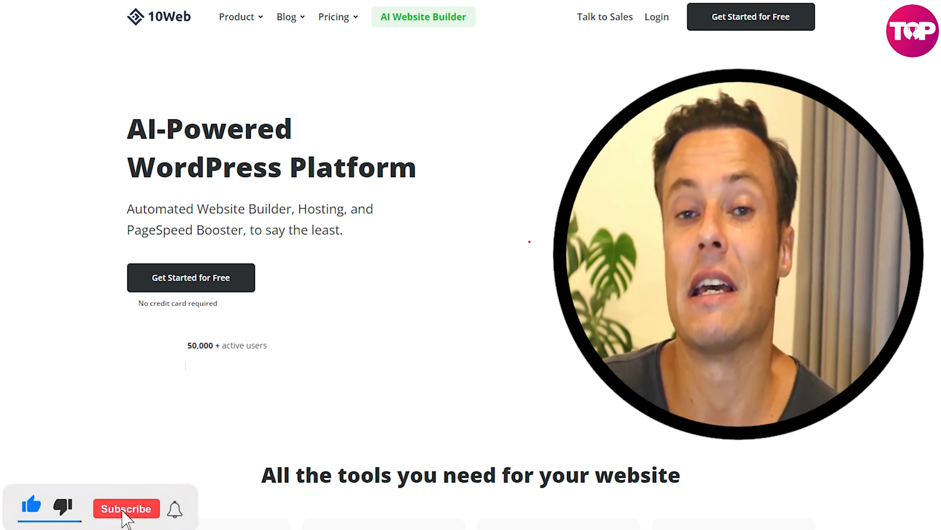
{"action": "left_click", "coordinate": [126, 508]}
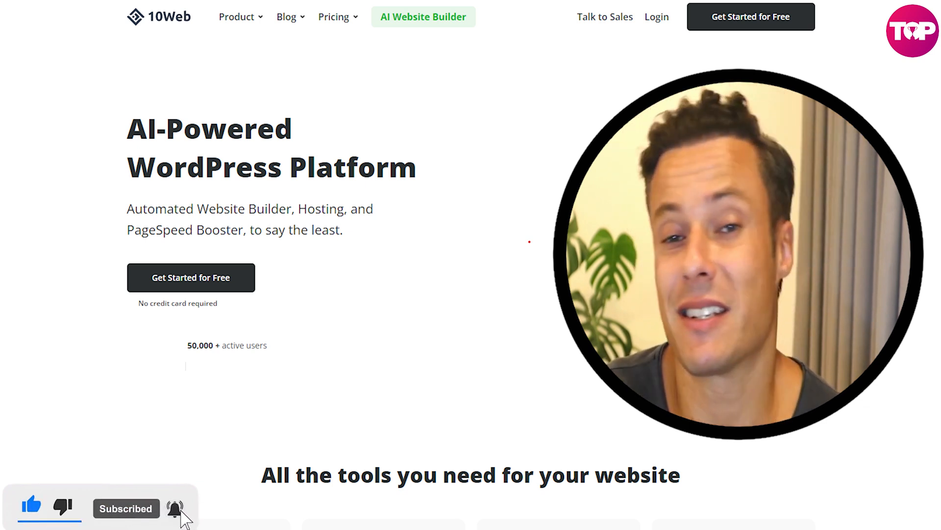